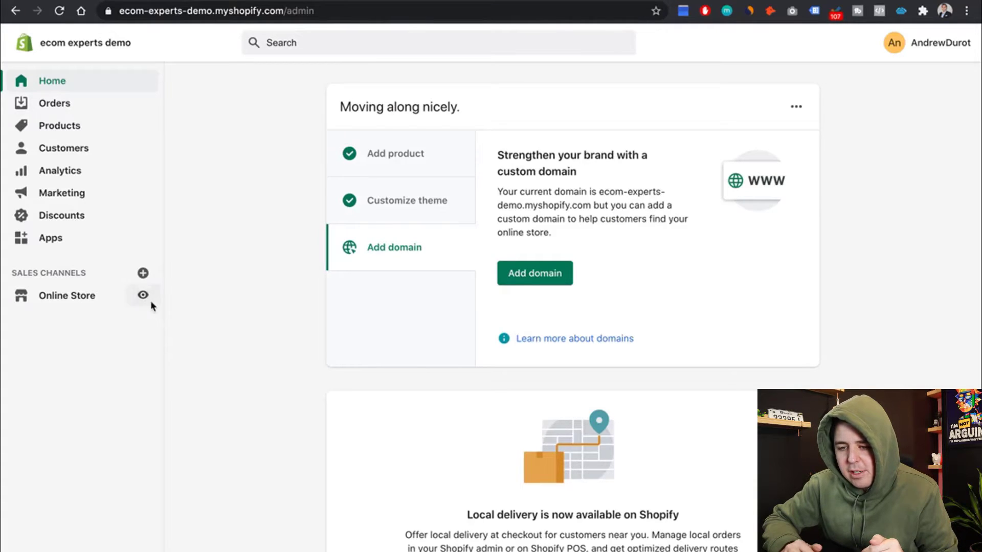
- Add one small Camera film to the storefront cart and view the cart
{"action": "left_click", "coordinate": [142, 294]}
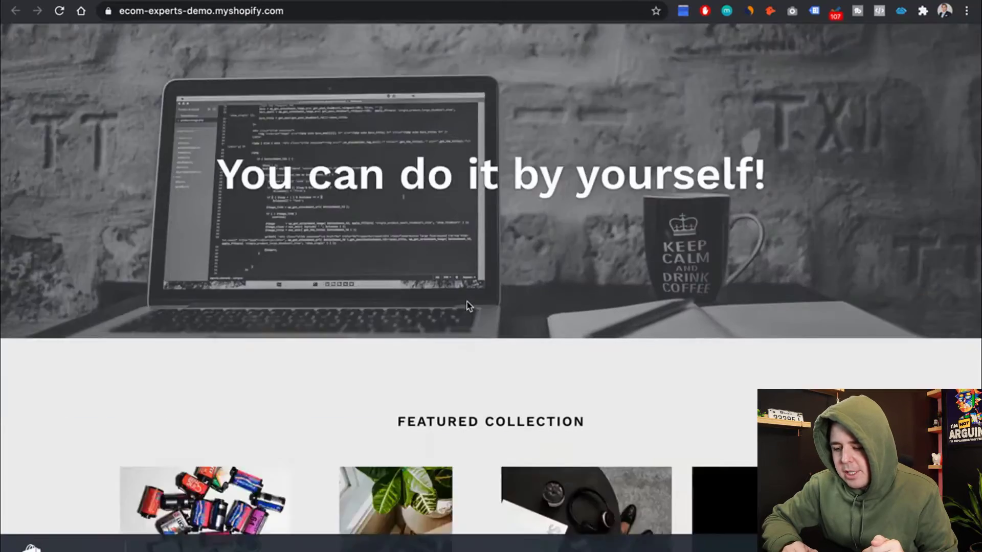
{"action": "left_click", "coordinate": [213, 507]}
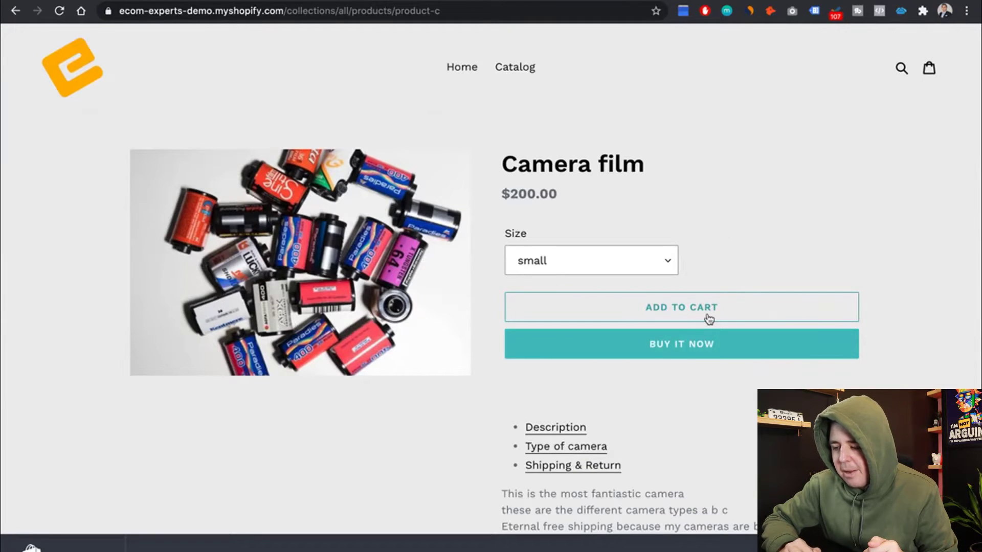
{"action": "left_click", "coordinate": [681, 307]}
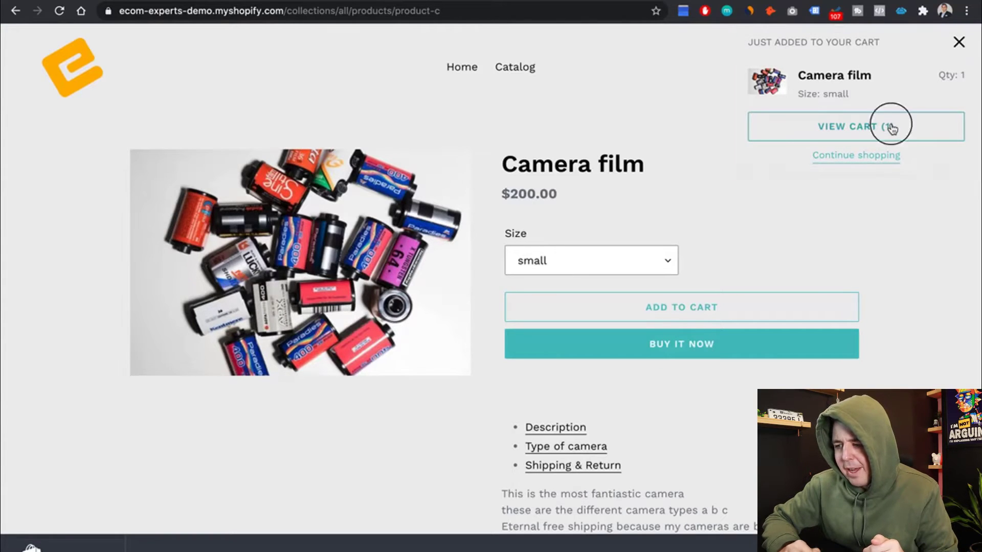
{"action": "left_click", "coordinate": [884, 127]}
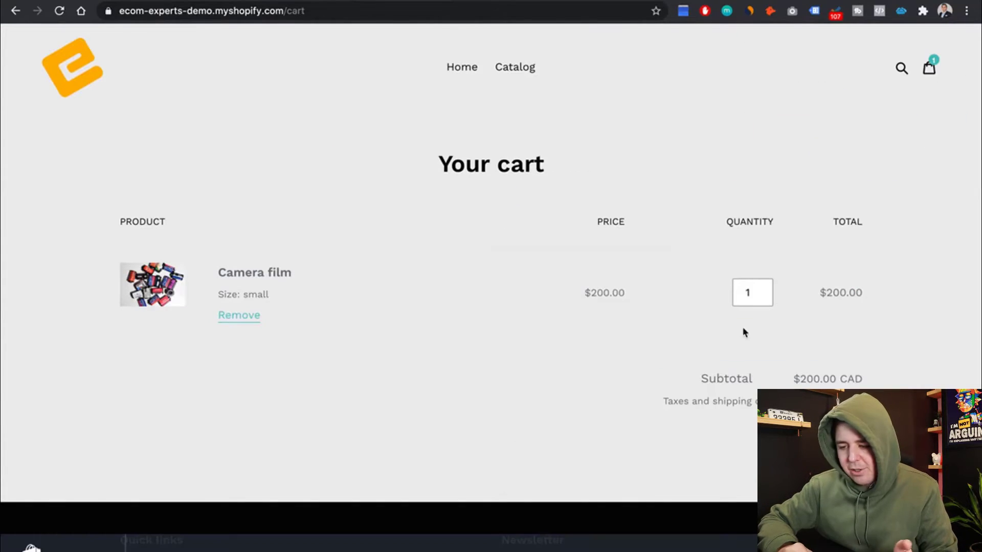
{"action": "mouse_move", "coordinate": [584, 347]}
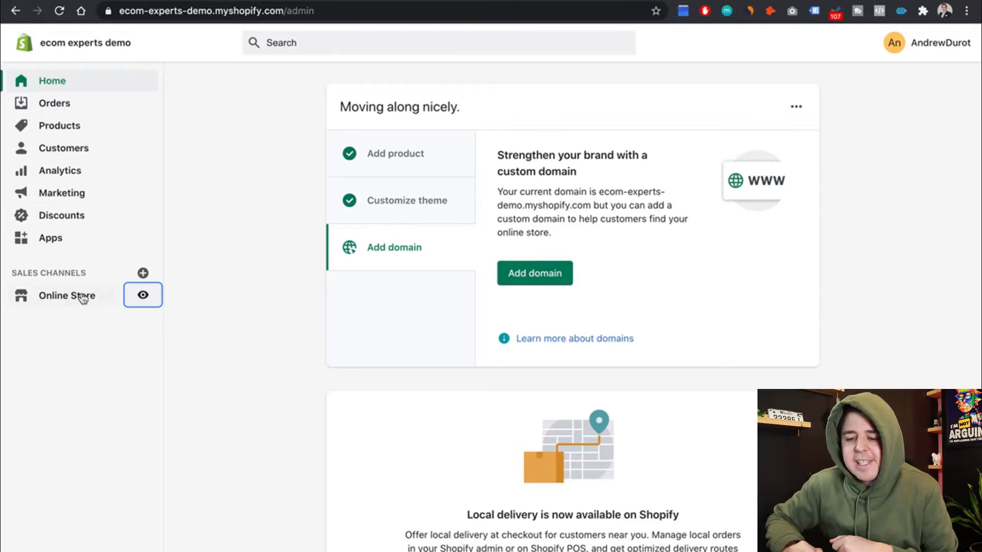
- Duplicate the live Debut theme from the Themes page
{"action": "left_click", "coordinate": [67, 296]}
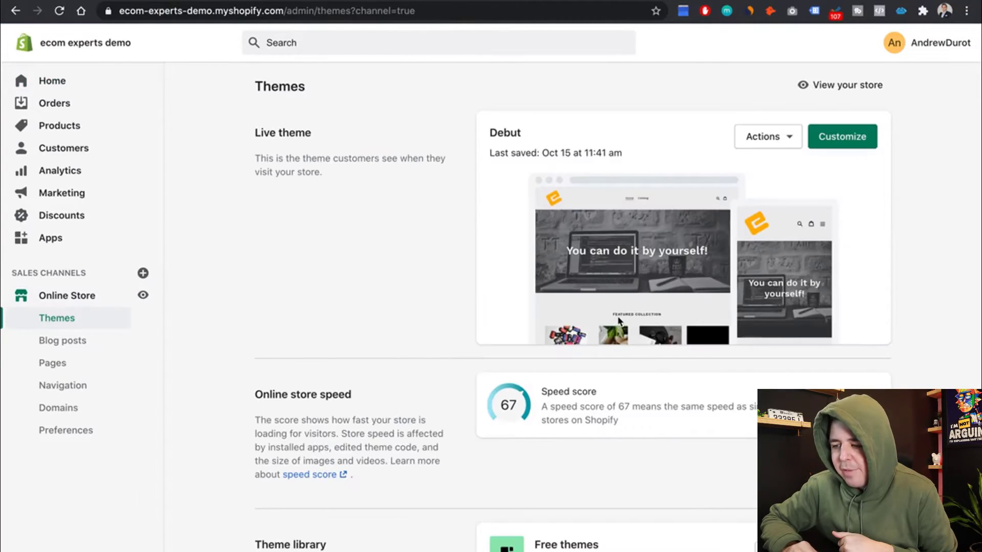
{"action": "left_click", "coordinate": [767, 137]}
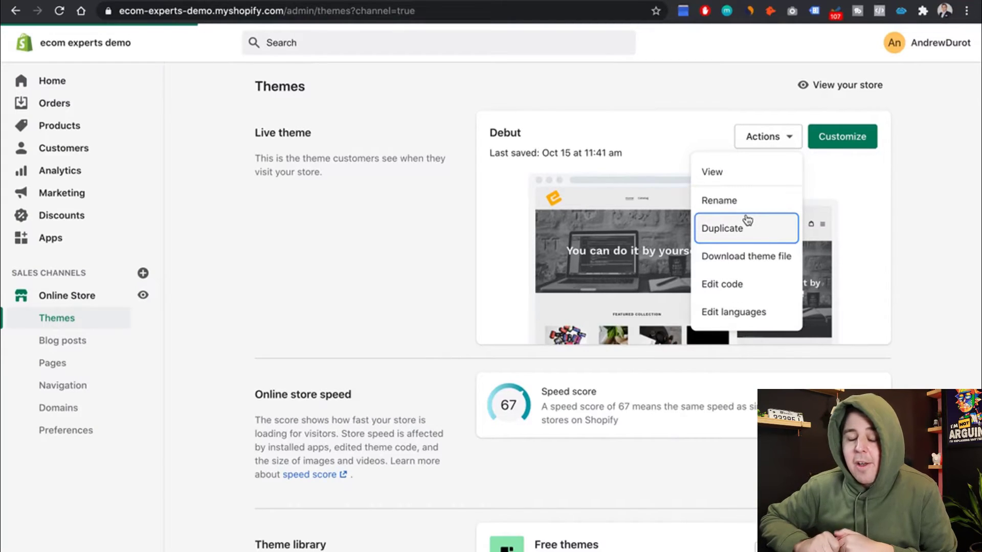
{"action": "left_click", "coordinate": [721, 228]}
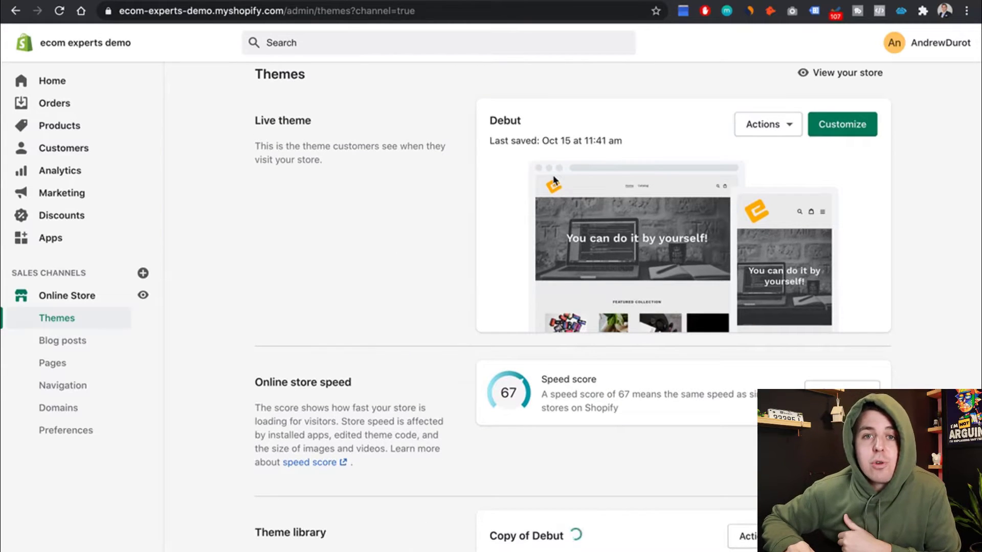
{"action": "mouse_move", "coordinate": [418, 245]}
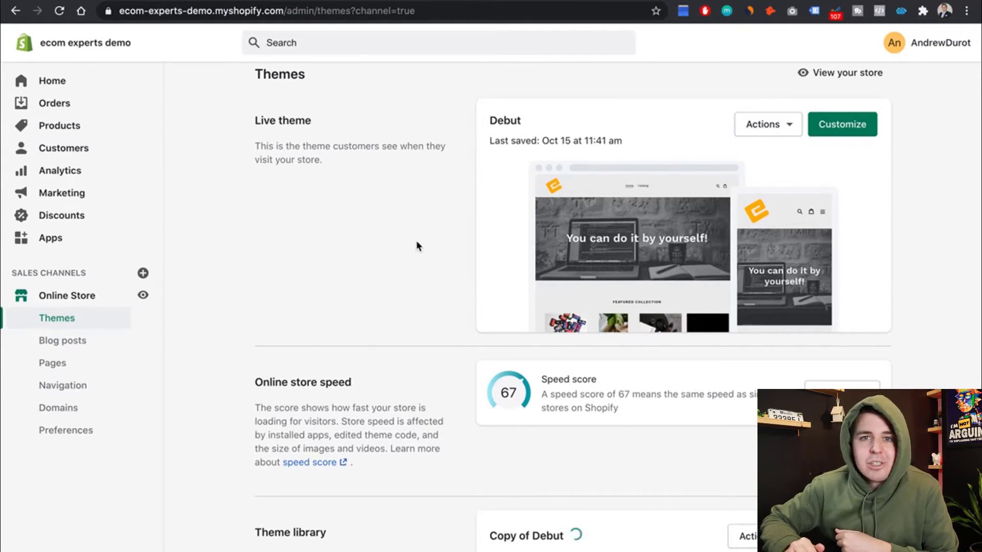
- Open the code editor for the Copy of Debut theme
{"action": "scroll", "scroll_direction": "down", "scroll_amount": 3}
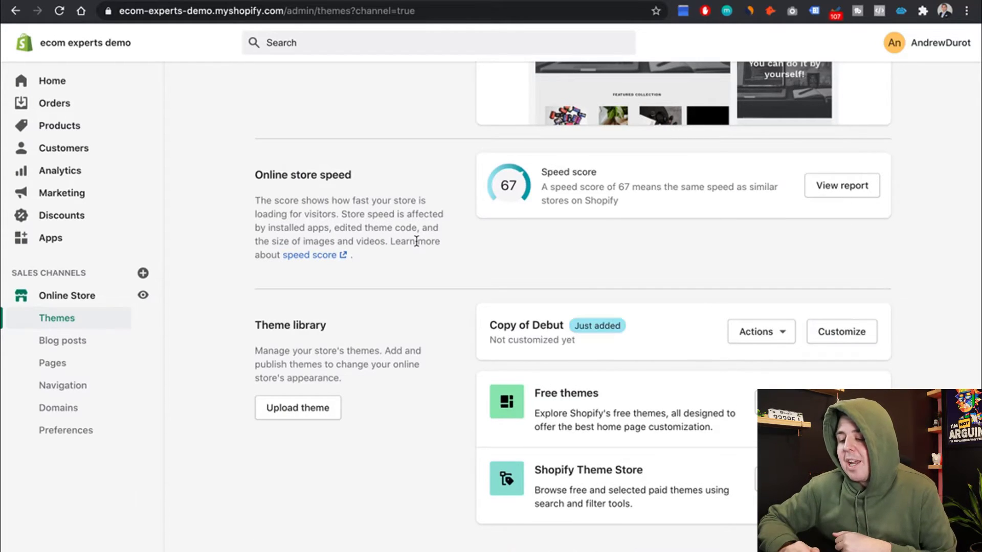
{"action": "mouse_move", "coordinate": [762, 338]}
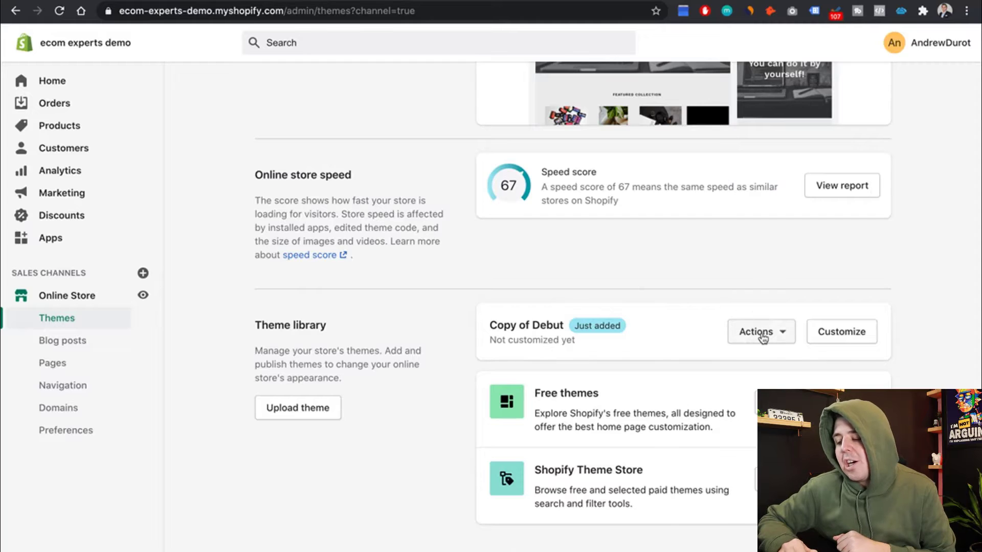
{"action": "left_click", "coordinate": [761, 332]}
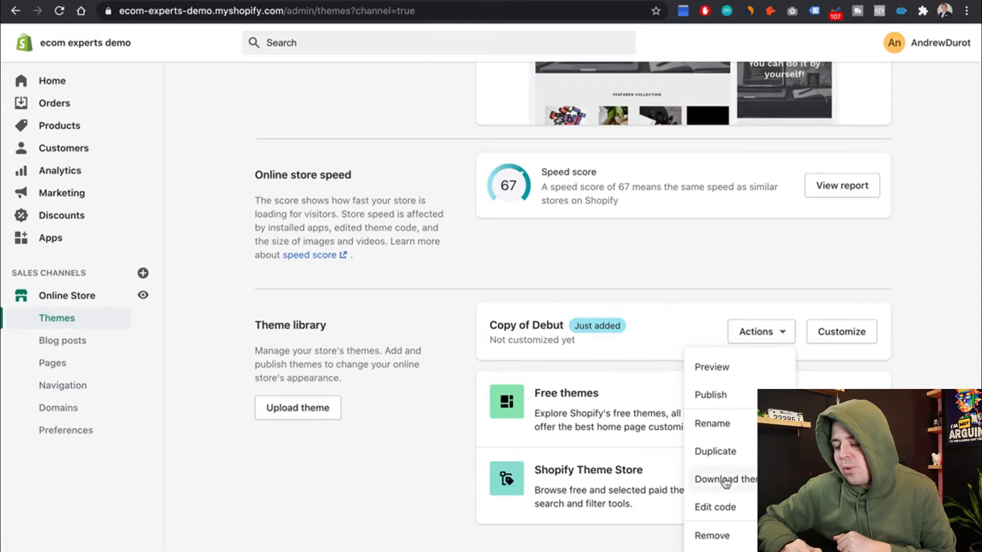
{"action": "left_click", "coordinate": [714, 507]}
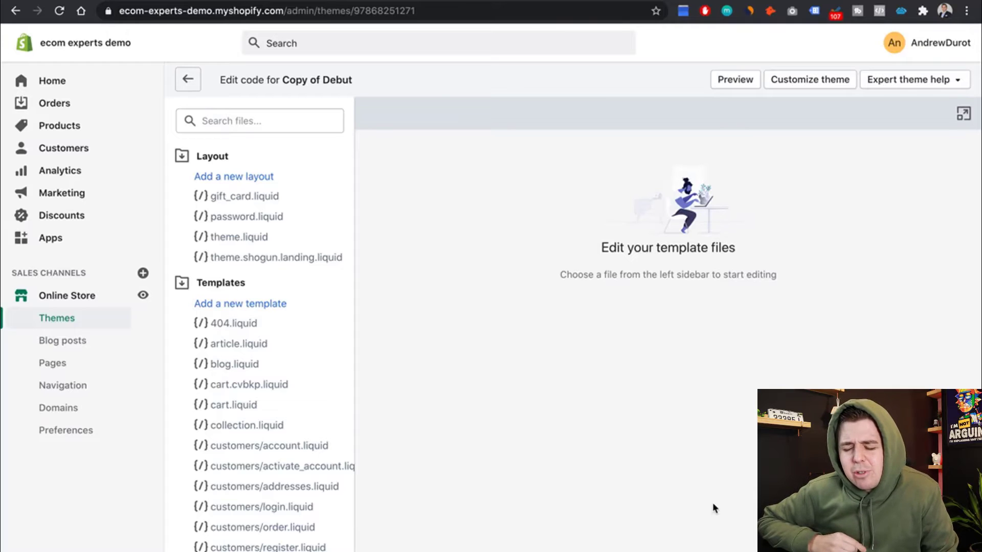
{"action": "mouse_move", "coordinate": [251, 238]}
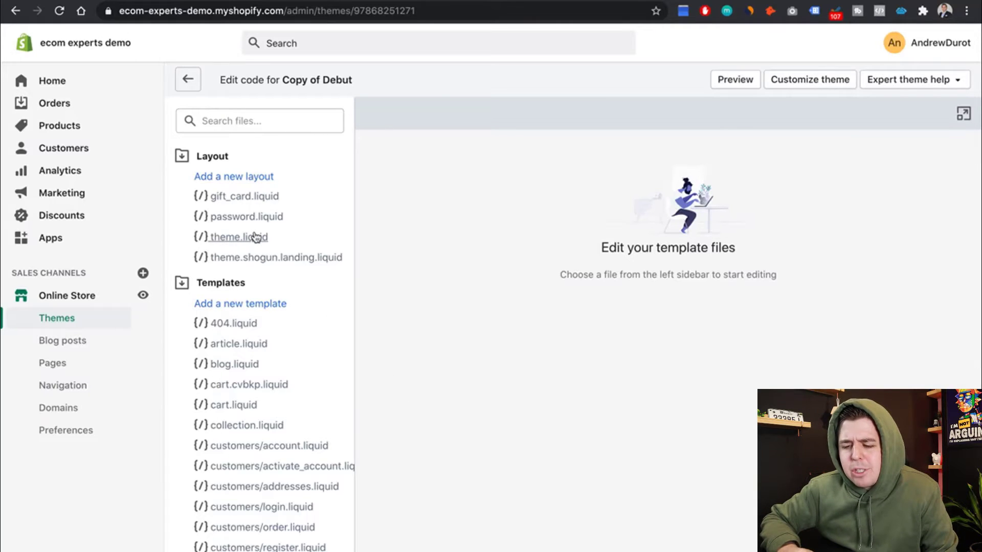
- In theme.liquid, locate the closing head tag by searching for head
{"action": "left_click", "coordinate": [237, 237]}
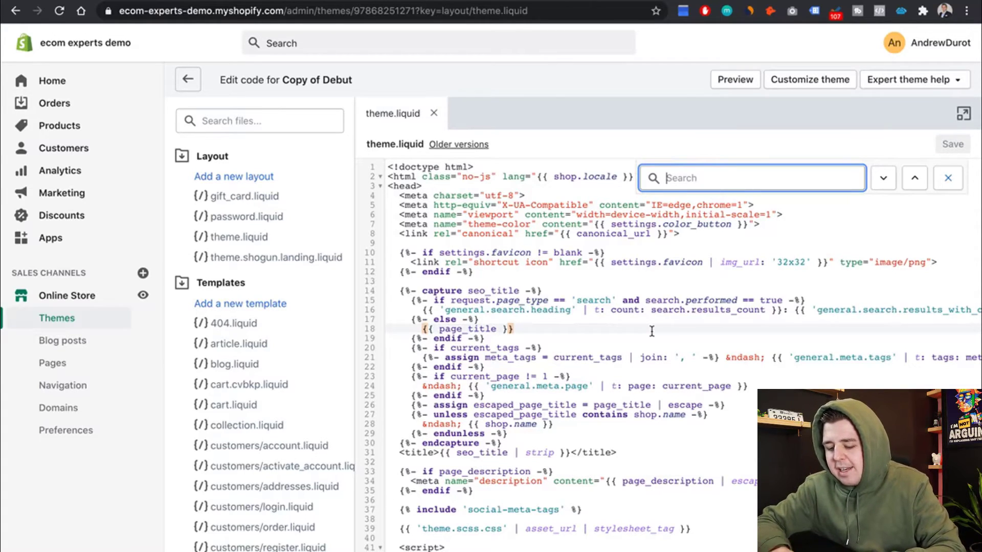
{"action": "type", "text": "head"}
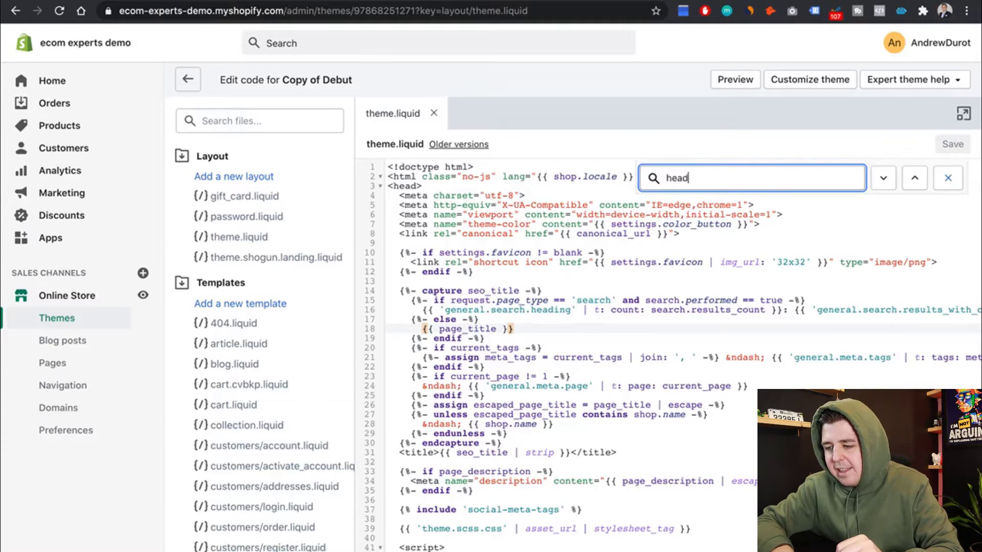
{"action": "left_click", "coordinate": [882, 178]}
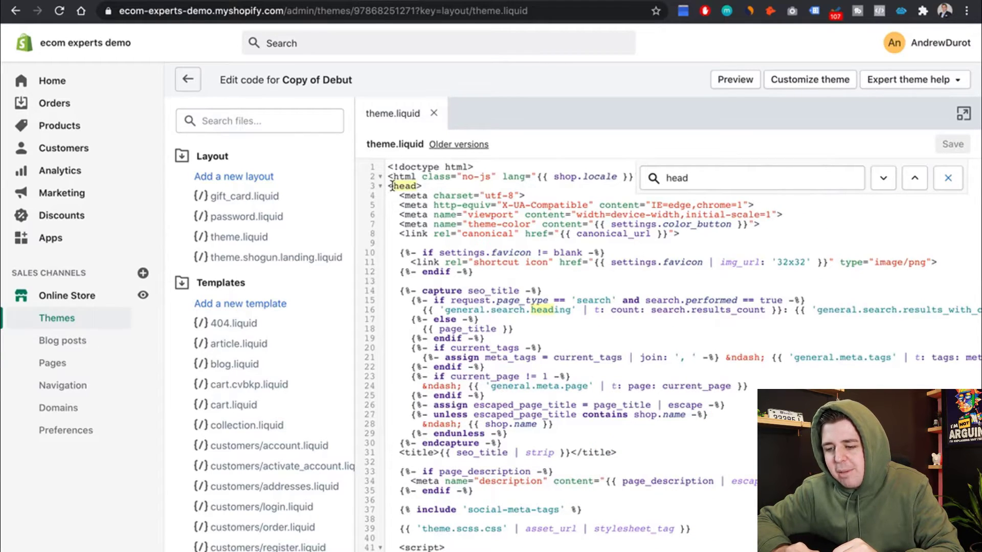
{"action": "scroll", "scroll_direction": "down", "scroll_amount": 3}
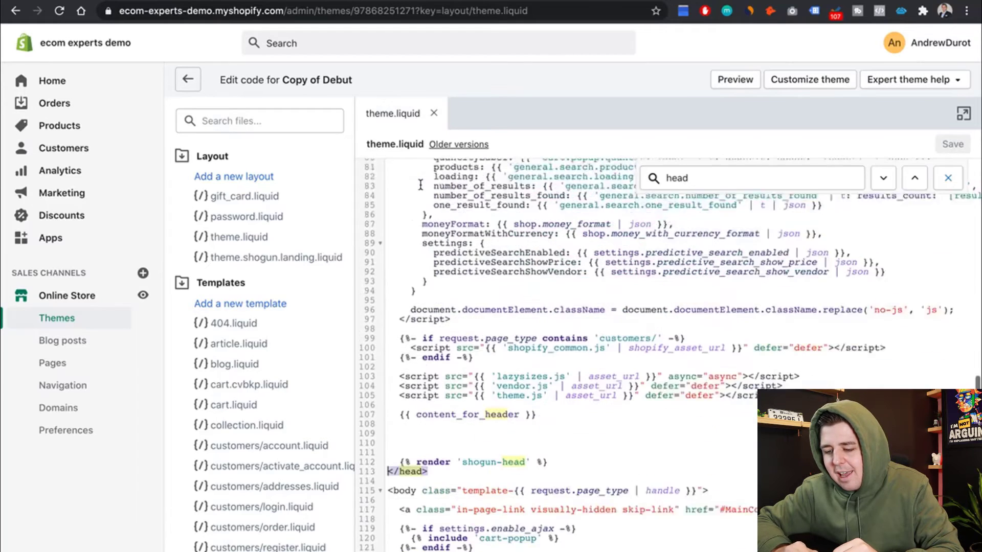
{"action": "scroll", "scroll_direction": "down", "scroll_amount": 3}
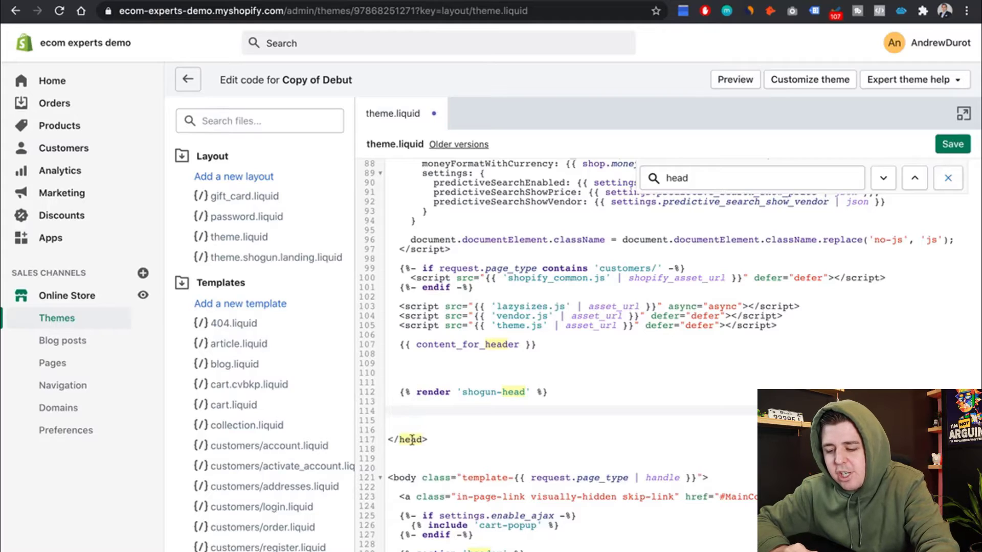
{"action": "mouse_move", "coordinate": [421, 419]}
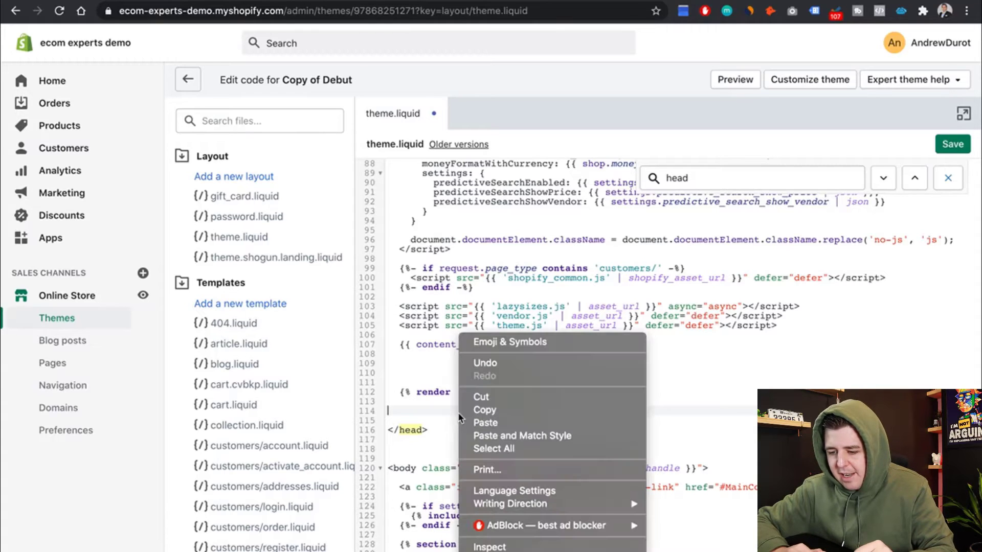
- Paste the jQuery 2.2.3 jquery.min.js include before </head> and save theme.liquid
{"action": "left_click", "coordinate": [484, 423]}
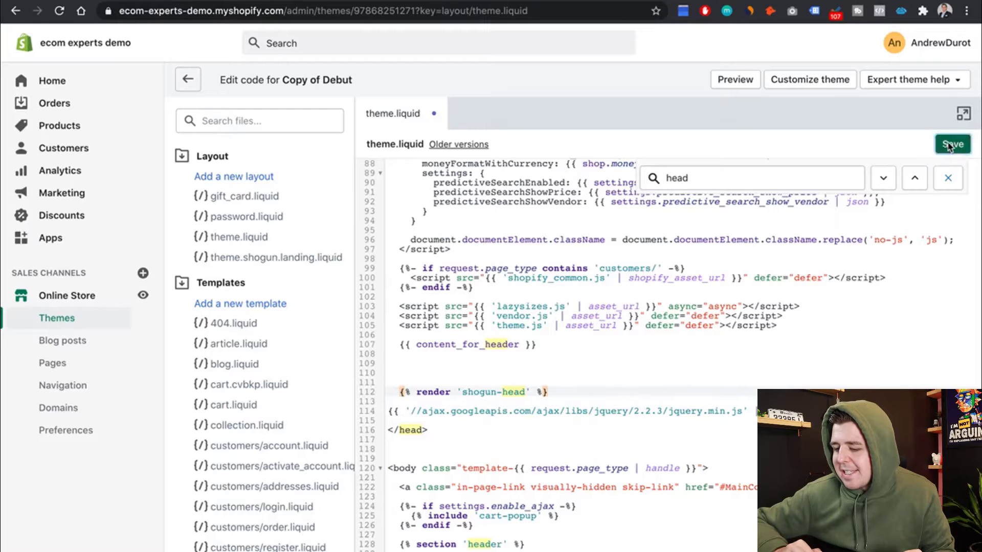
{"action": "left_click", "coordinate": [952, 143]}
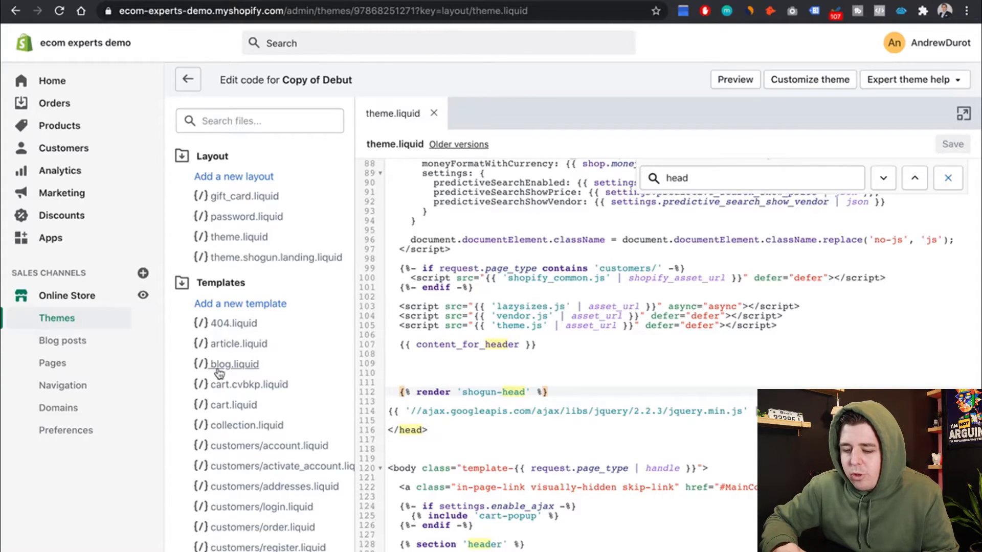
- Create a new snippet named delivery-date under Snippets
{"action": "scroll", "scroll_direction": "down", "scroll_amount": 3}
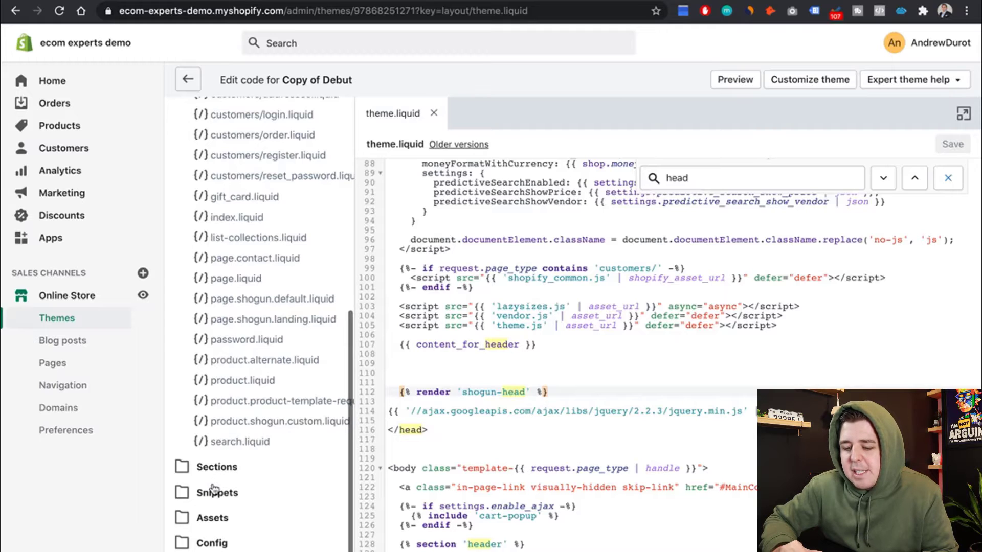
{"action": "left_click", "coordinate": [216, 492]}
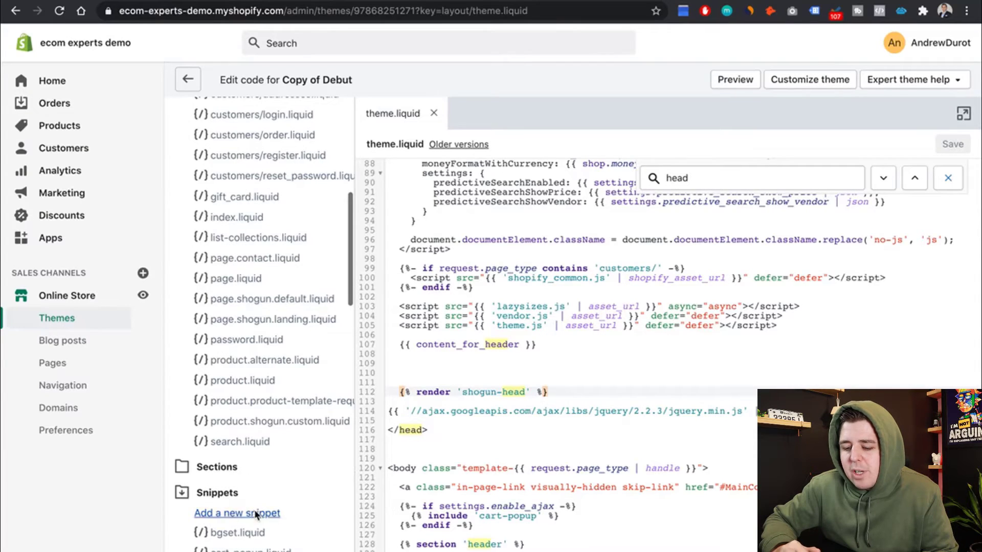
{"action": "left_click", "coordinate": [236, 513]}
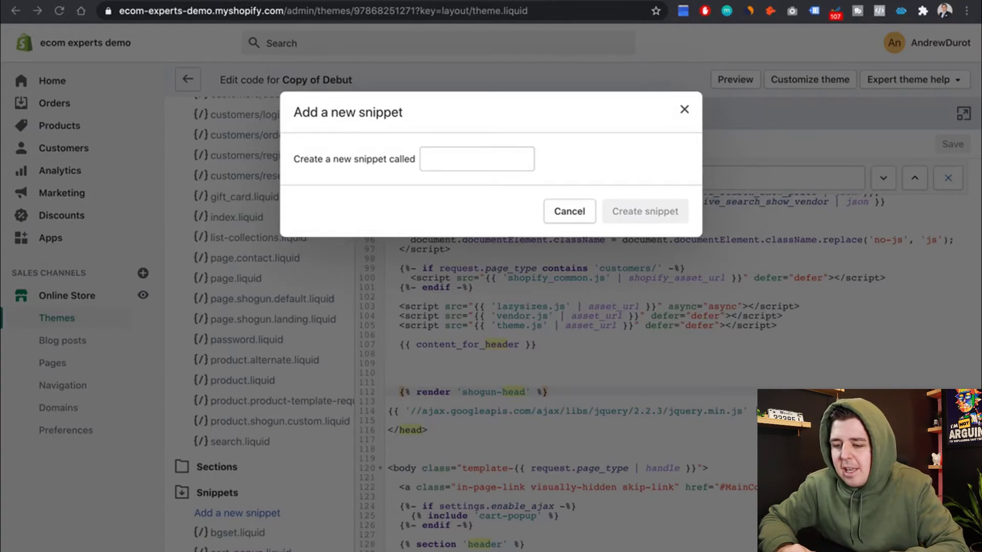
{"action": "left_click", "coordinate": [476, 158]}
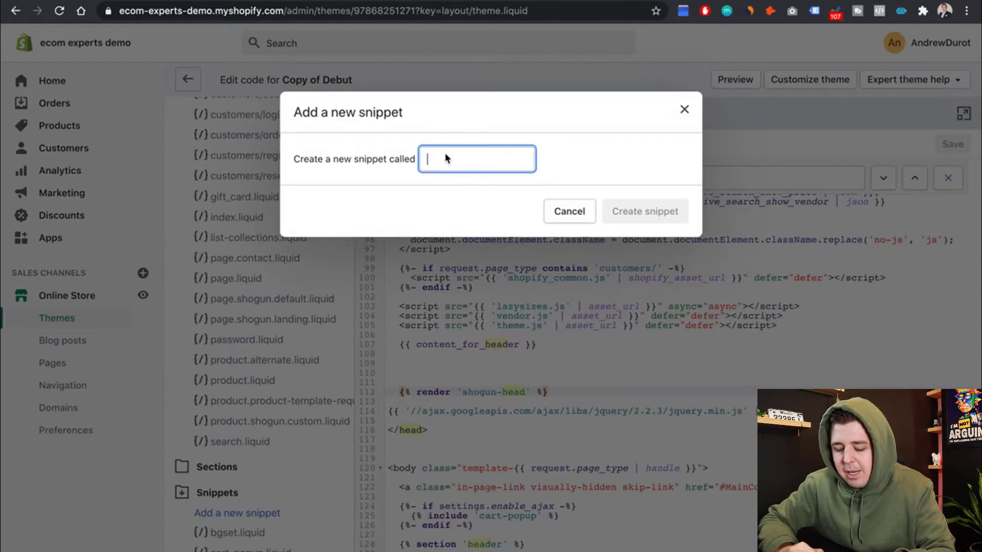
{"action": "right_click", "coordinate": [448, 159]}
{"action": "type", "text": "delivery-date"}
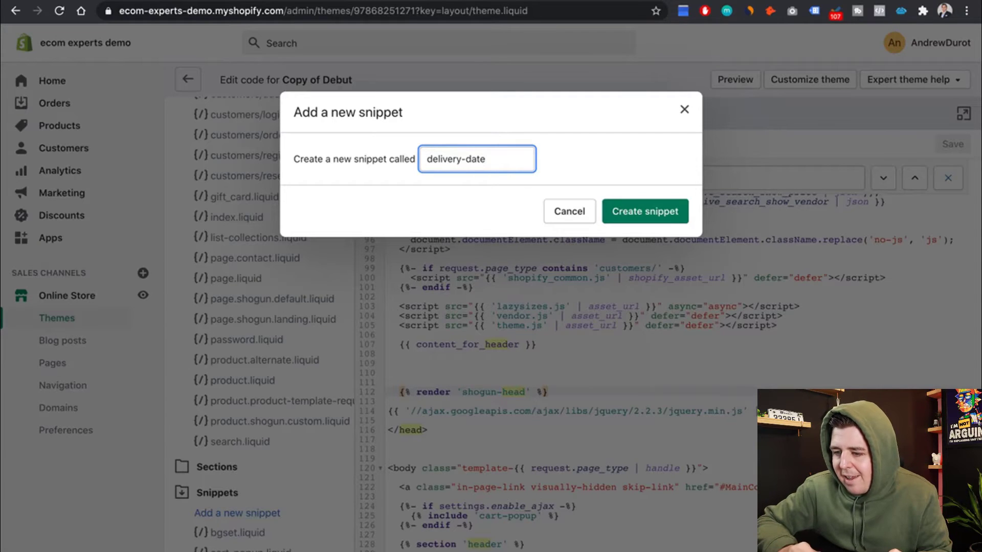
{"action": "mouse_move", "coordinate": [626, 211]}
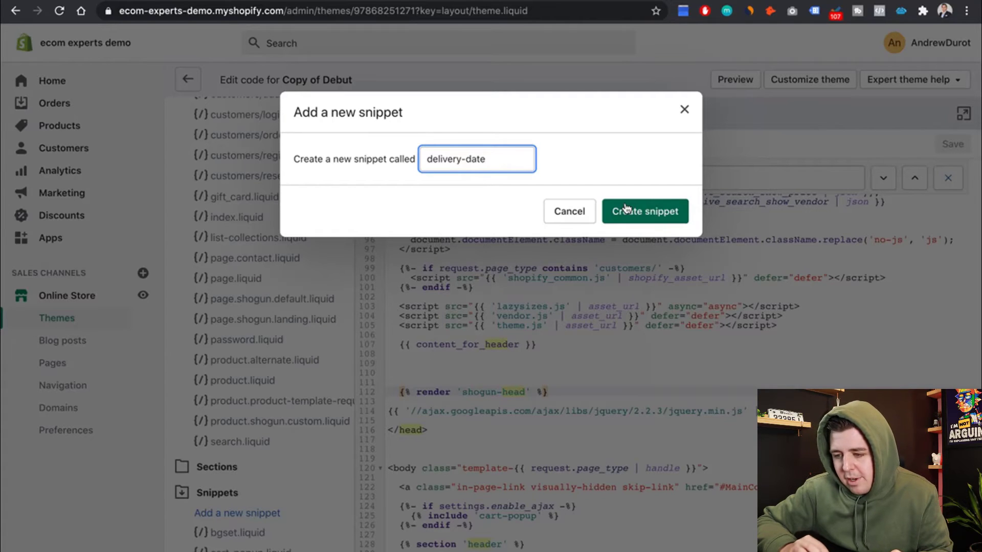
{"action": "left_click", "coordinate": [644, 210]}
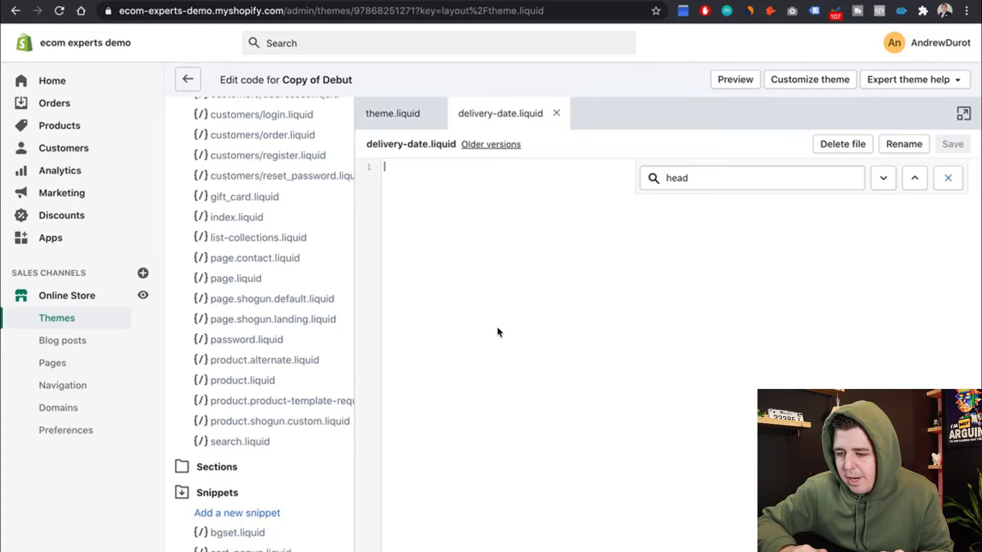
- Paste the date-picker form and script code into delivery-date.liquid and save it
{"action": "right_click", "coordinate": [499, 332]}
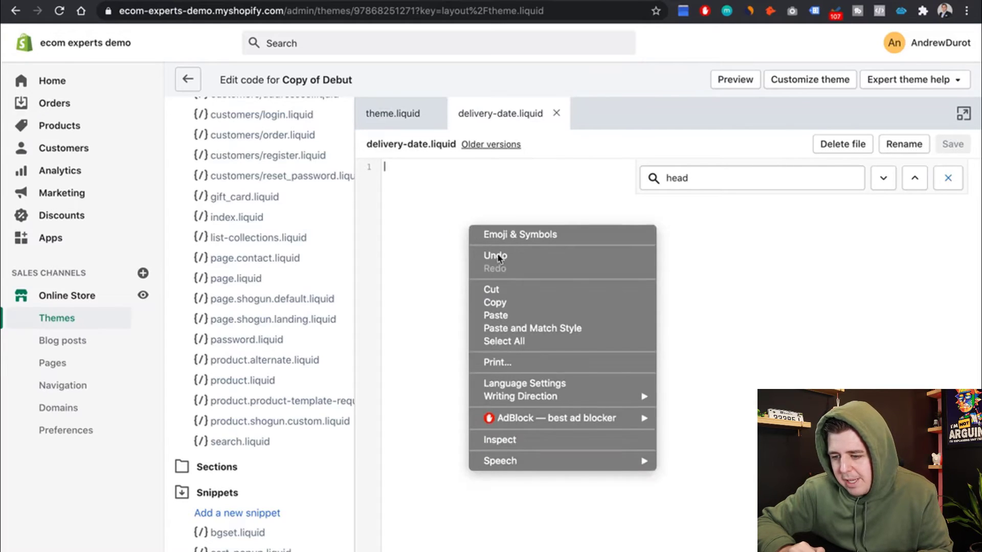
{"action": "left_click", "coordinate": [496, 315]}
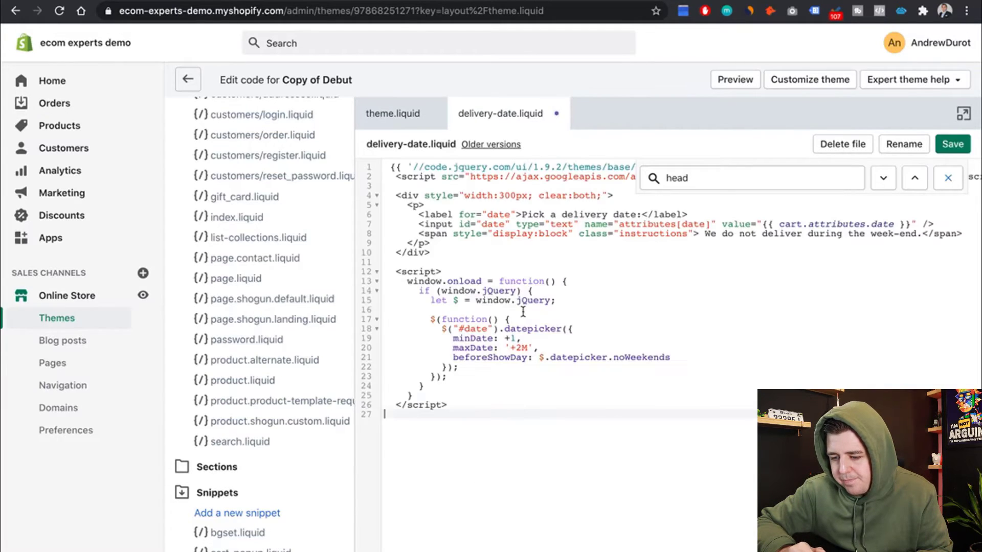
{"action": "left_click", "coordinate": [945, 177]}
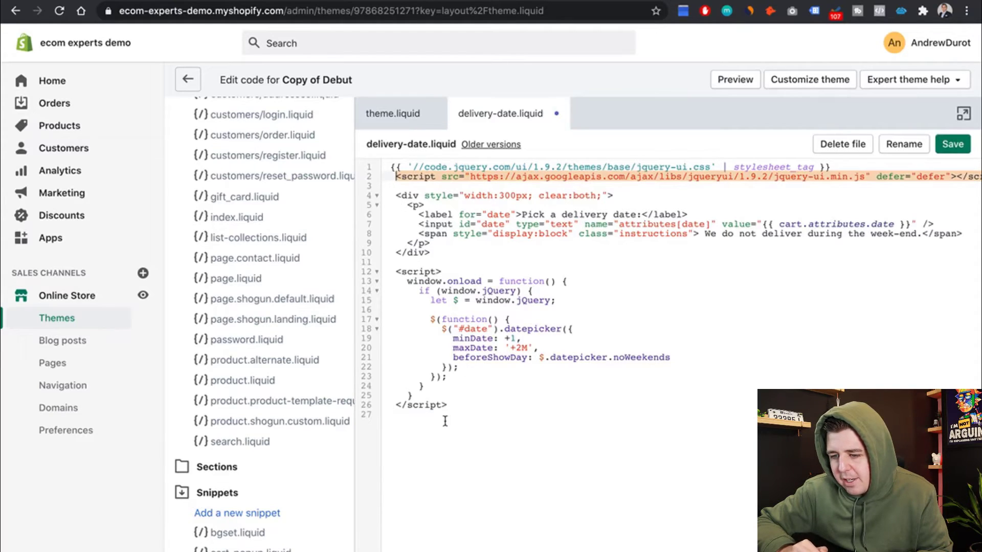
{"action": "mouse_move", "coordinate": [615, 393]}
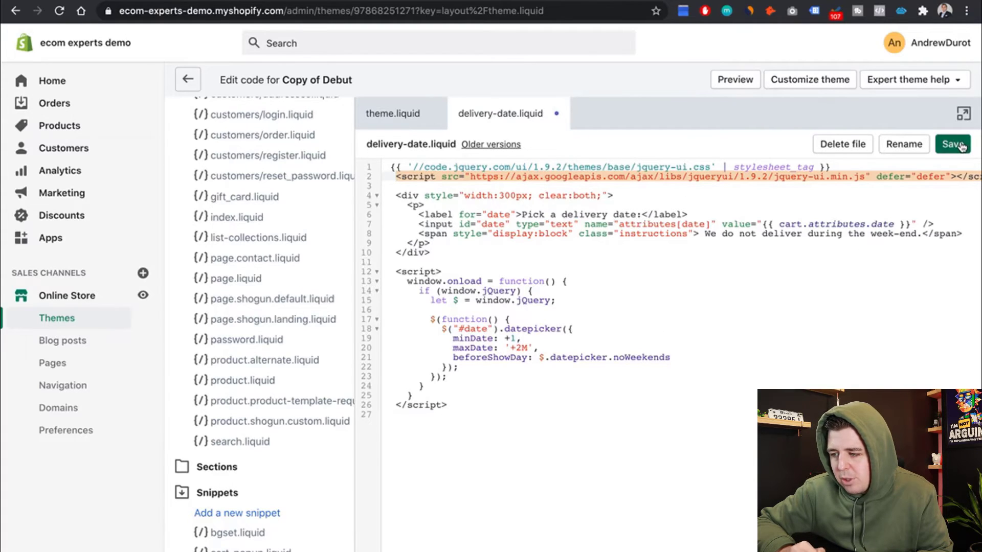
{"action": "left_click", "coordinate": [950, 144]}
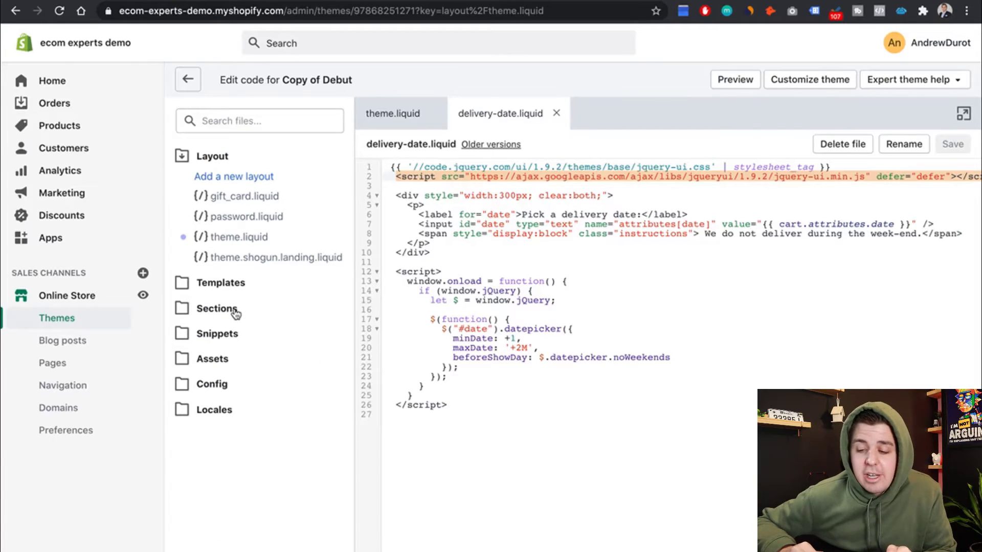
- Open cart-template.liquid from the theme's Sections files
{"action": "left_click", "coordinate": [217, 309]}
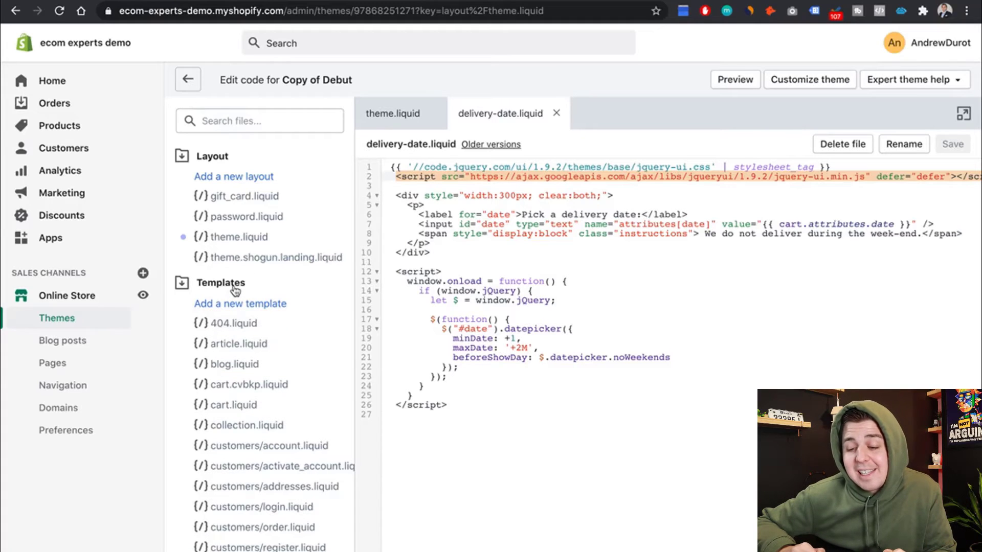
{"action": "left_click", "coordinate": [221, 283]}
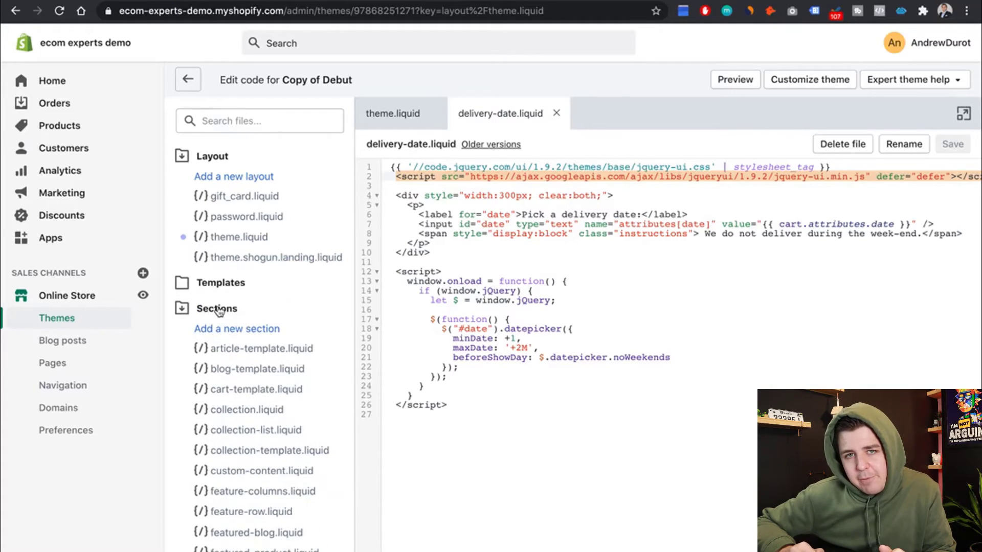
{"action": "scroll", "scroll_direction": "down", "scroll_amount": 3}
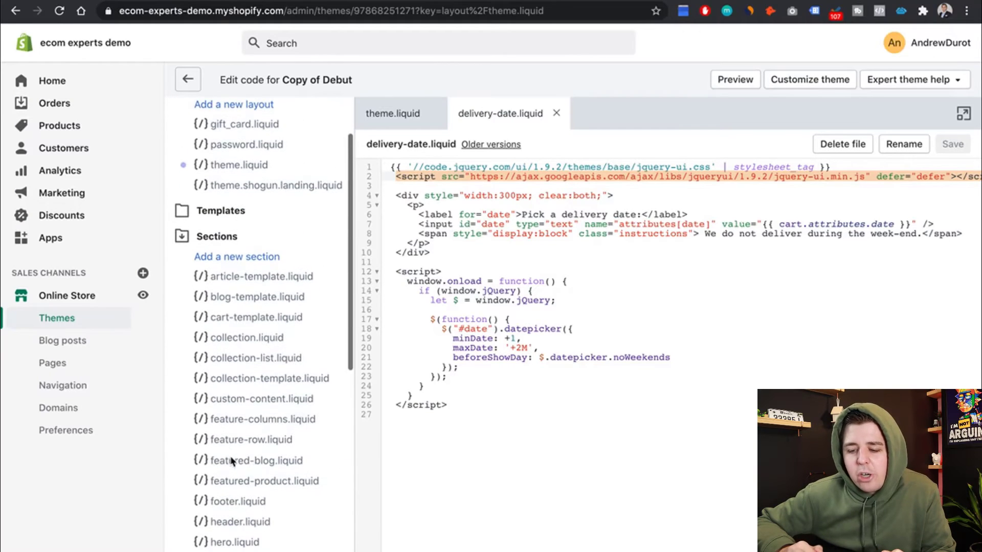
{"action": "mouse_move", "coordinate": [265, 317]}
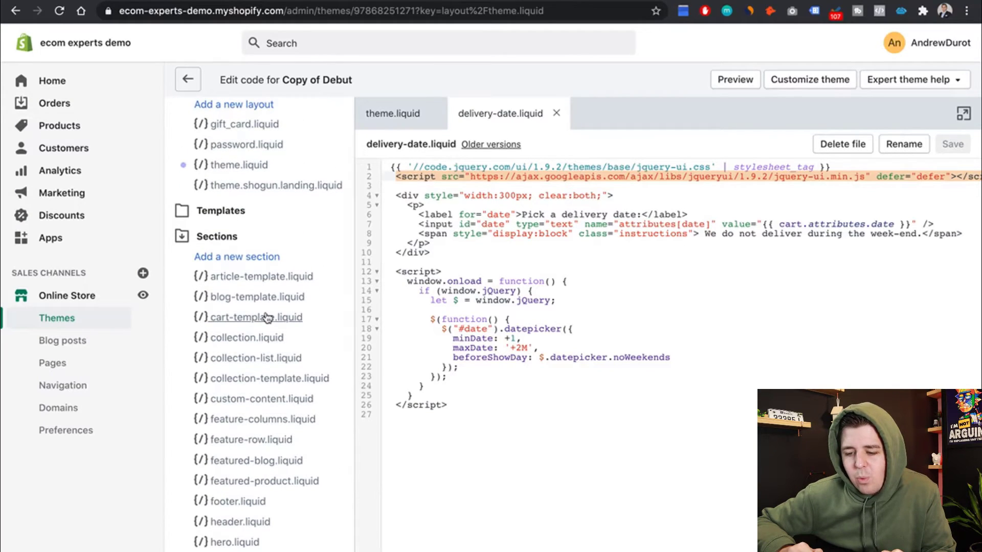
{"action": "left_click", "coordinate": [255, 317]}
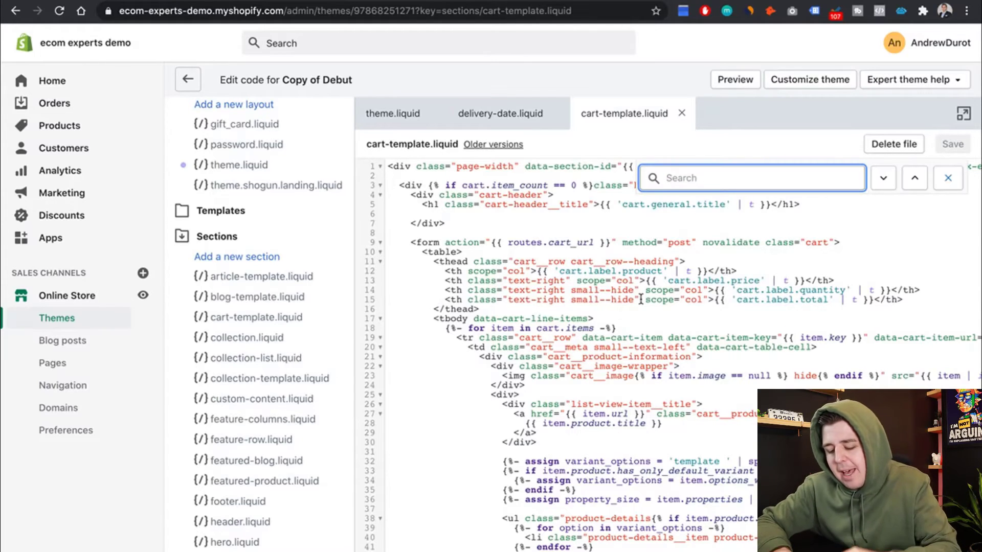
- Search the cart template for form and step to the cart form's closing match
{"action": "type", "text": "from"}
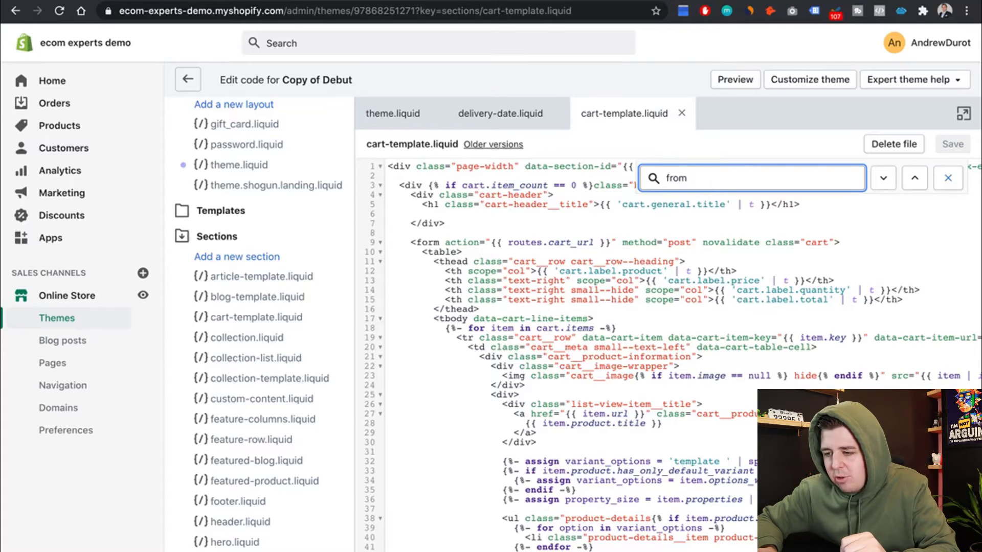
{"action": "key", "text": "Backspace"}
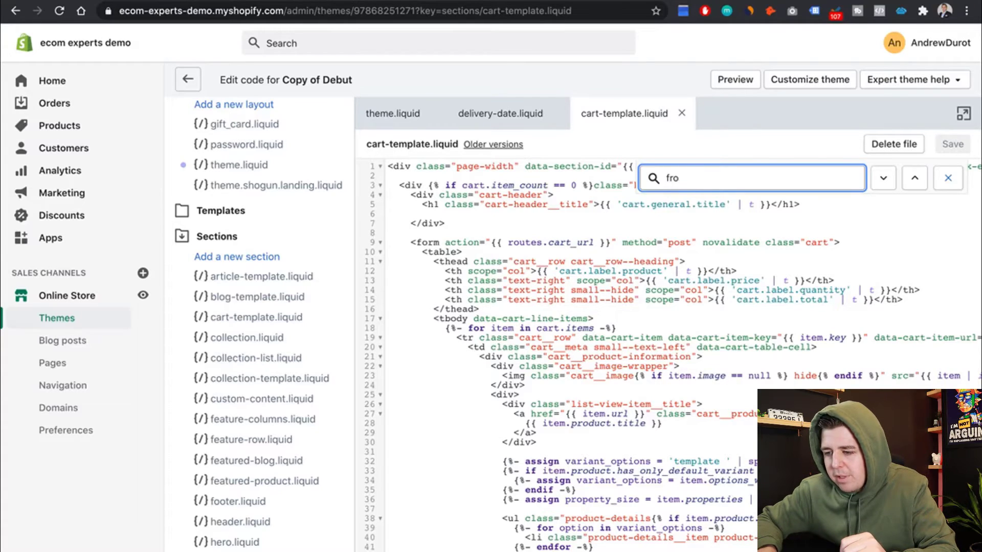
{"action": "key", "text": "Backspace"}
{"action": "type", "text": "orm"}
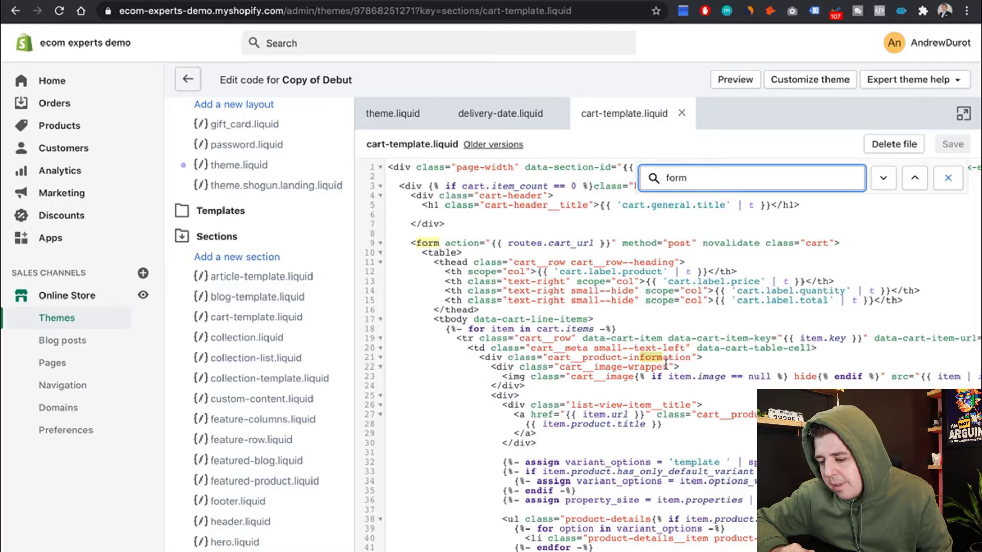
{"action": "left_click", "coordinate": [883, 178]}
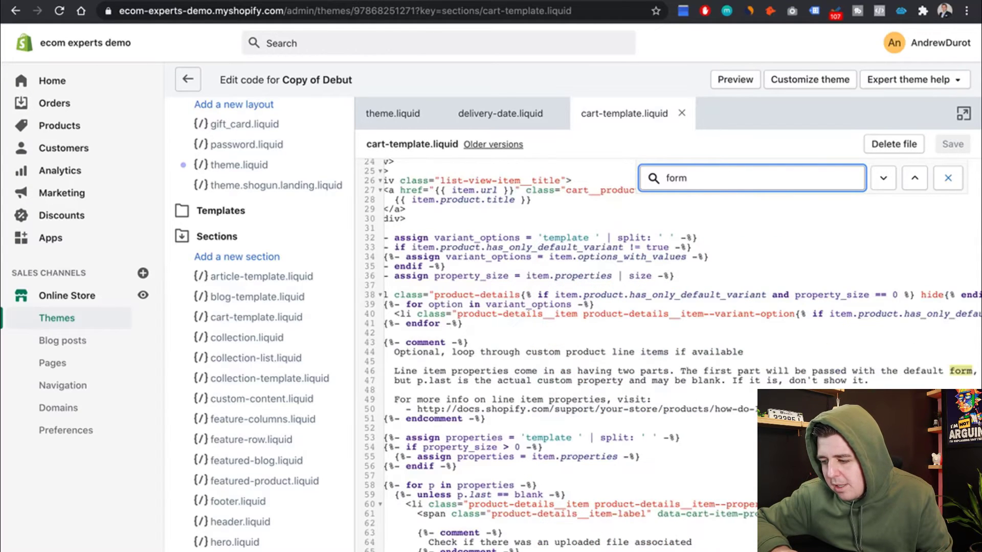
{"action": "left_click", "coordinate": [883, 178]}
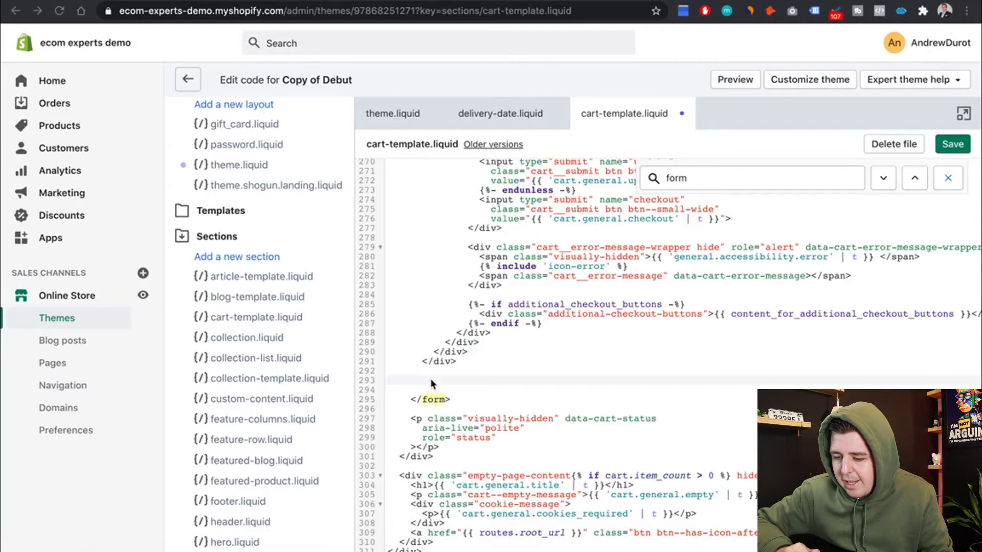
- Insert {% render 'delivery-date' %} above </form> with a delivery date HTML comment above it
{"action": "right_click", "coordinate": [432, 383]}
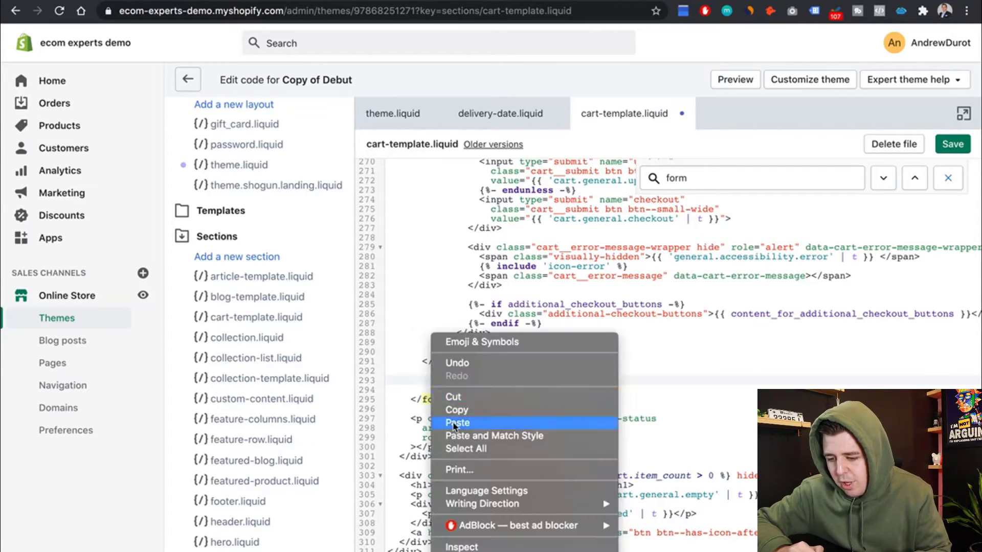
{"action": "left_click", "coordinate": [456, 423]}
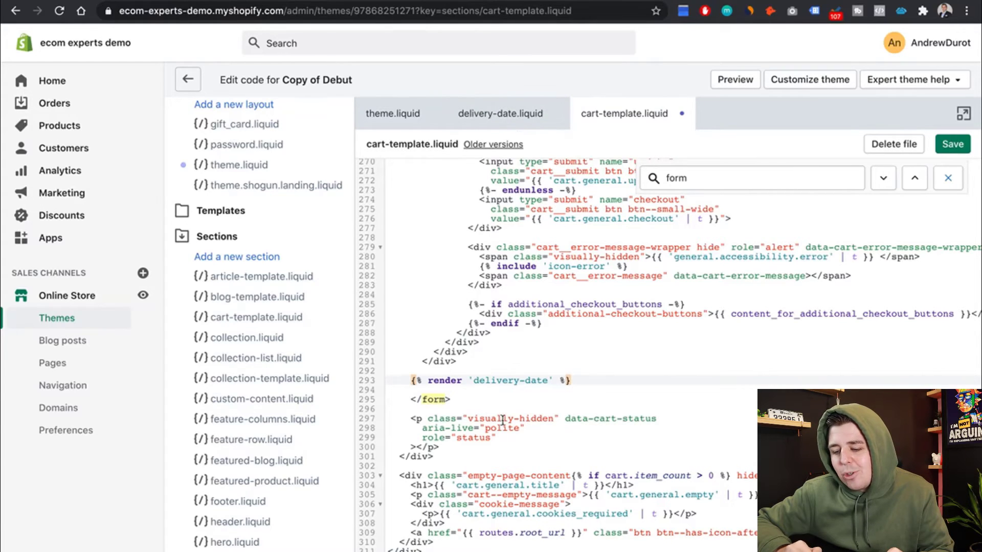
{"action": "mouse_move", "coordinate": [634, 105]}
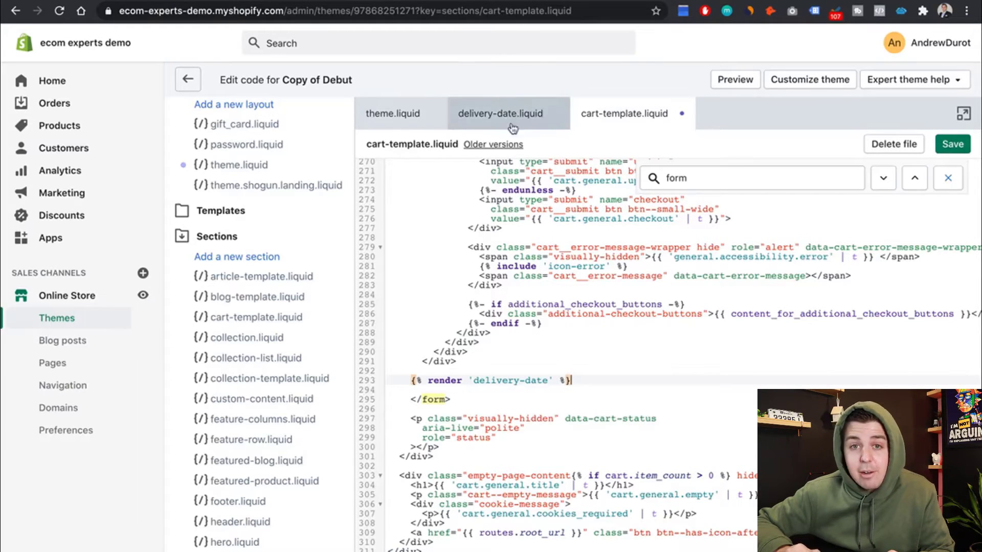
{"action": "mouse_move", "coordinate": [538, 360]}
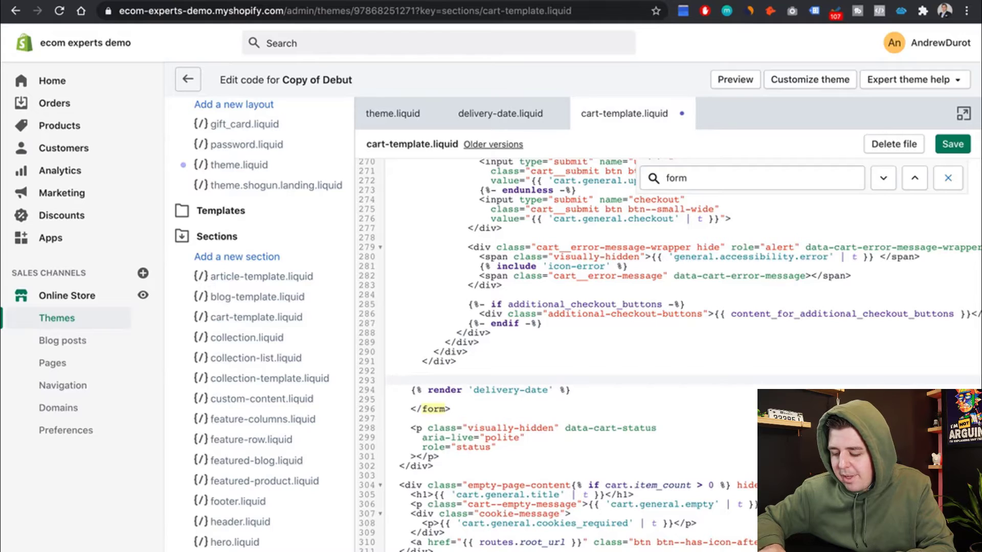
{"action": "type", "text": "<!--"}
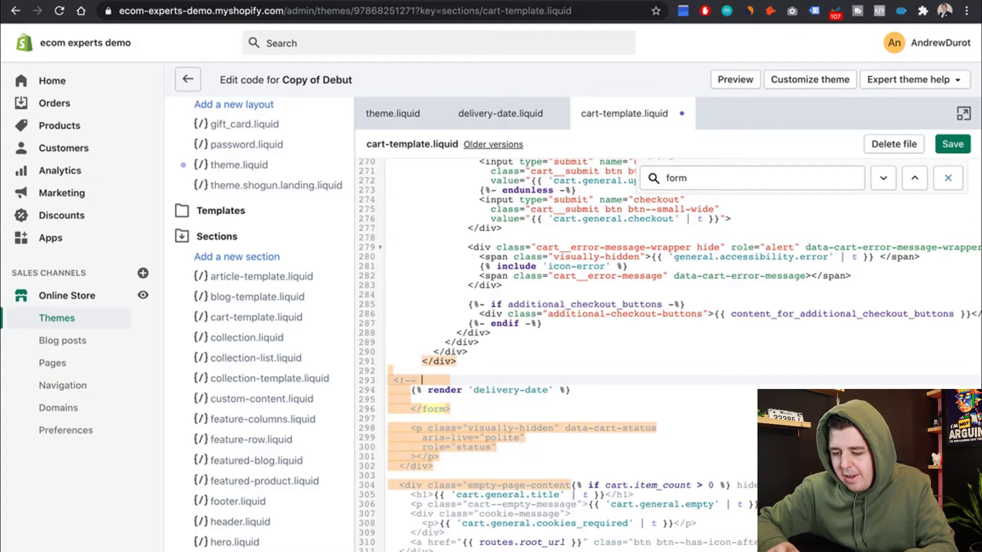
{"action": "type", "text": "delivery date code snippet -->"}
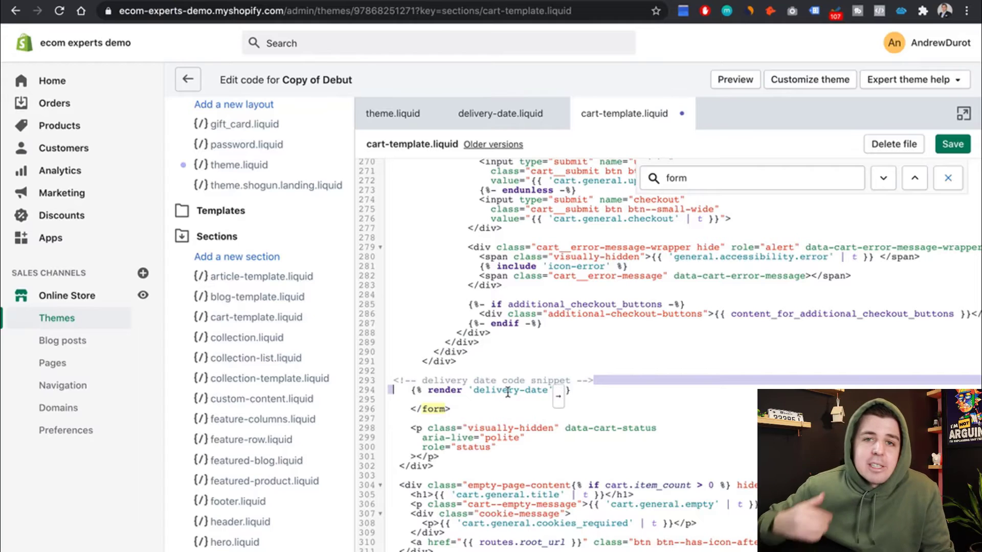
{"action": "mouse_move", "coordinate": [656, 359]}
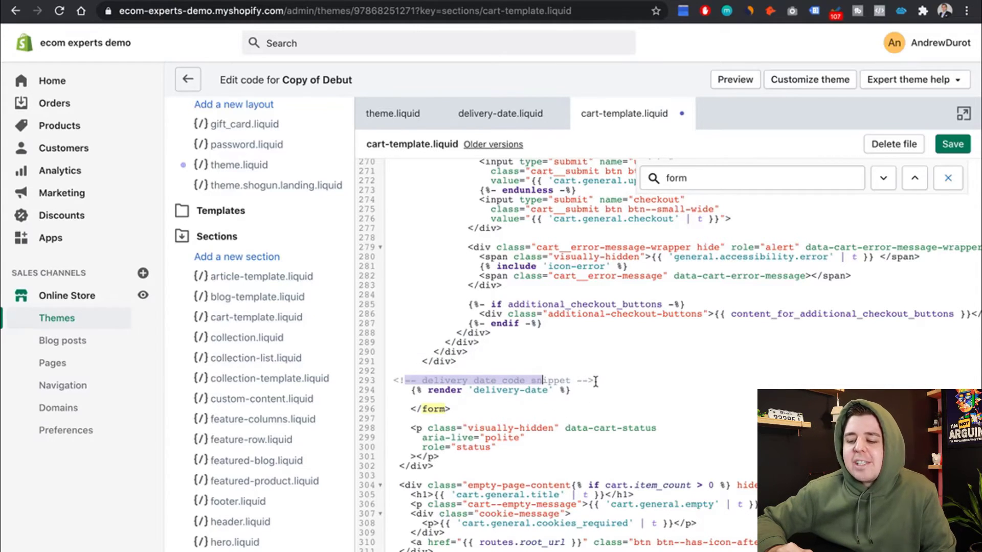
{"action": "left_click", "coordinate": [594, 379]}
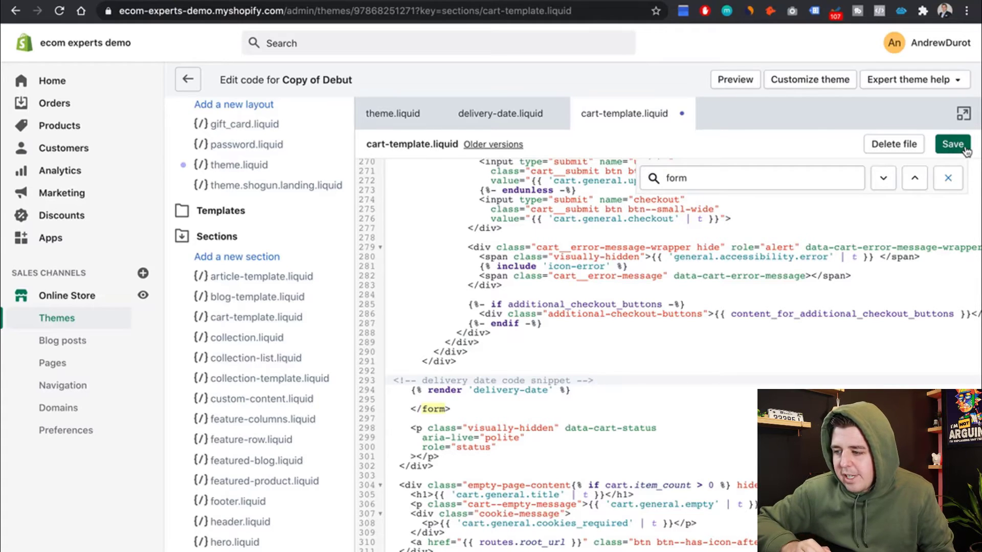
- Save the cart template and return to the Themes page's theme library
{"action": "left_click", "coordinate": [951, 143]}
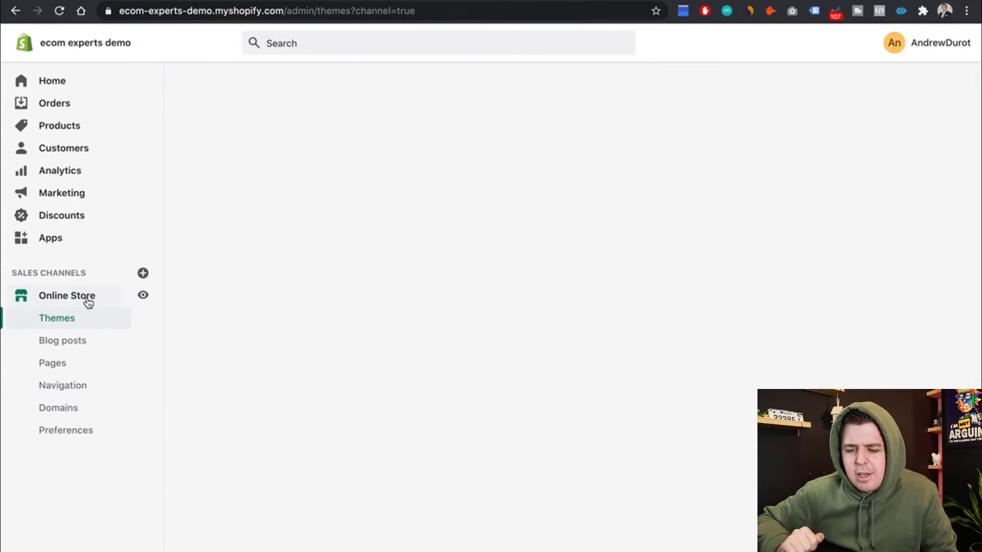
{"action": "left_click", "coordinate": [57, 318]}
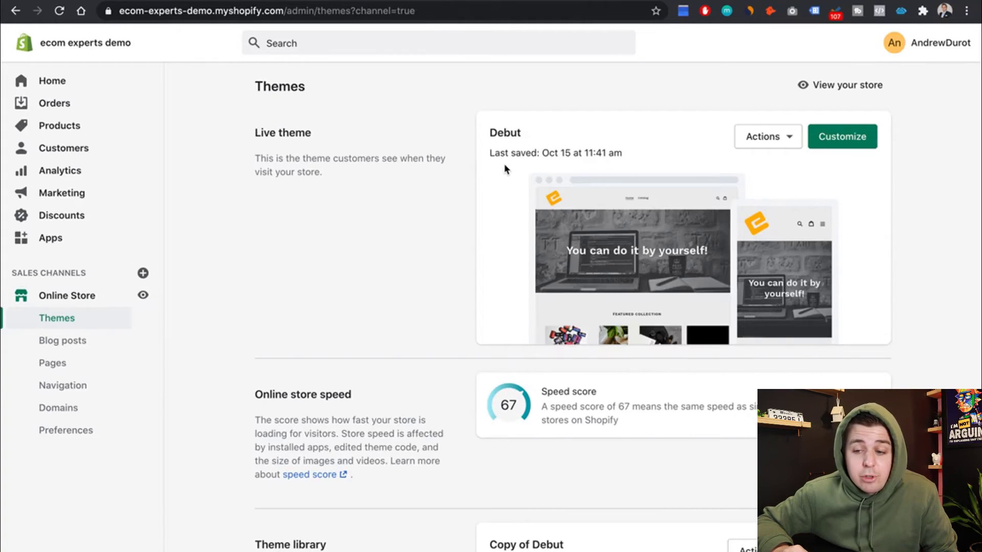
{"action": "mouse_move", "coordinate": [404, 238]}
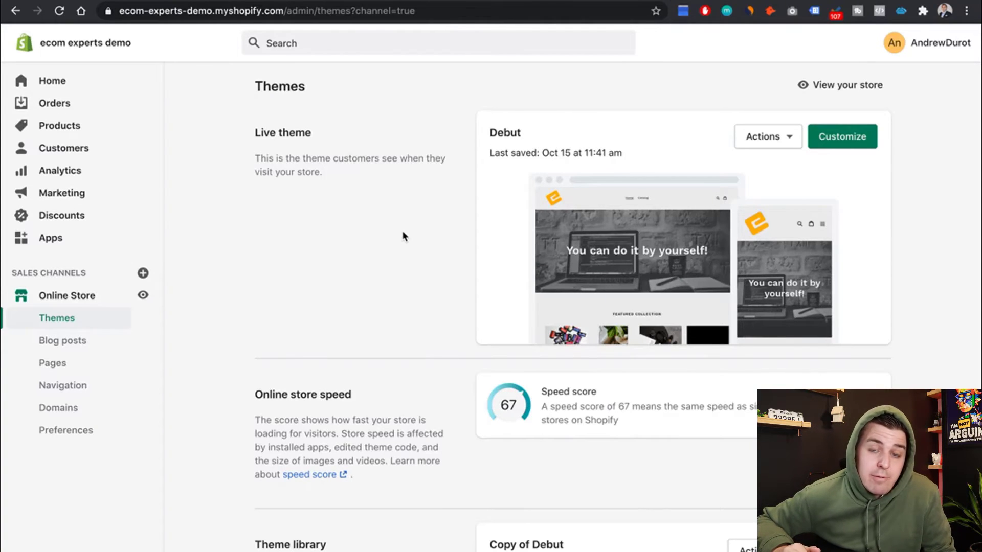
{"action": "scroll", "scroll_direction": "down", "scroll_amount": 3}
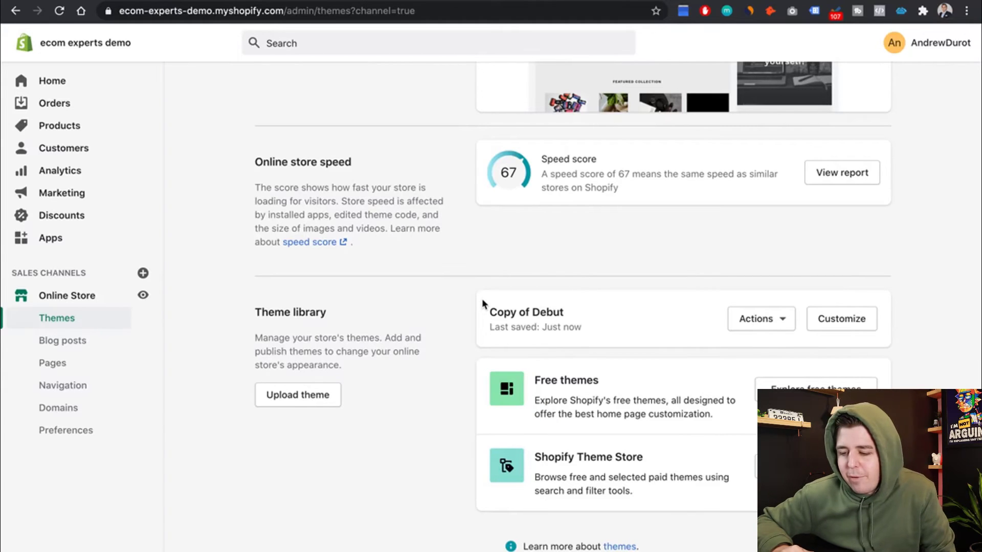
{"action": "mouse_move", "coordinate": [742, 319]}
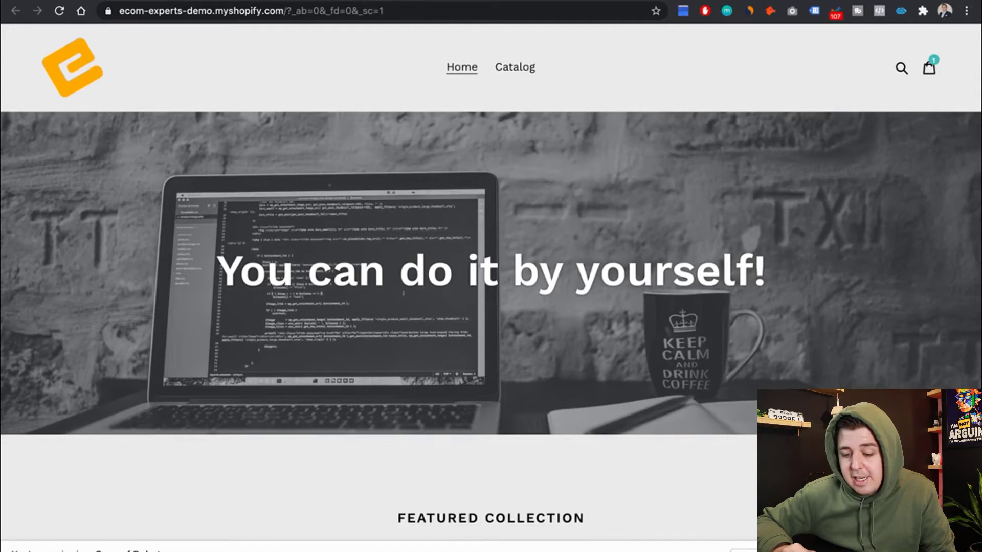
- In the preview, add Camera film to the cart and choose delivery date 11/25/2020
{"action": "scroll", "scroll_direction": "down", "scroll_amount": 3}
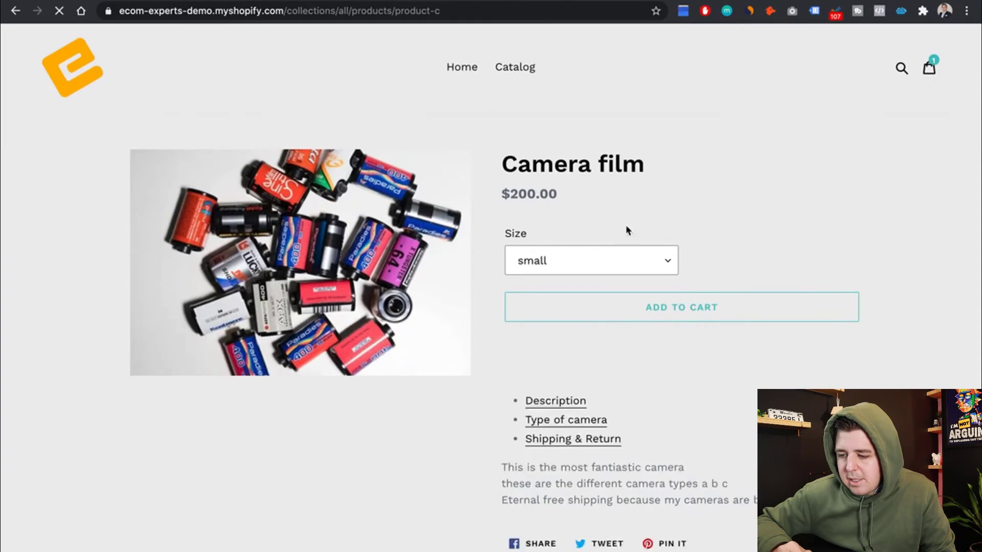
{"action": "left_click", "coordinate": [680, 307]}
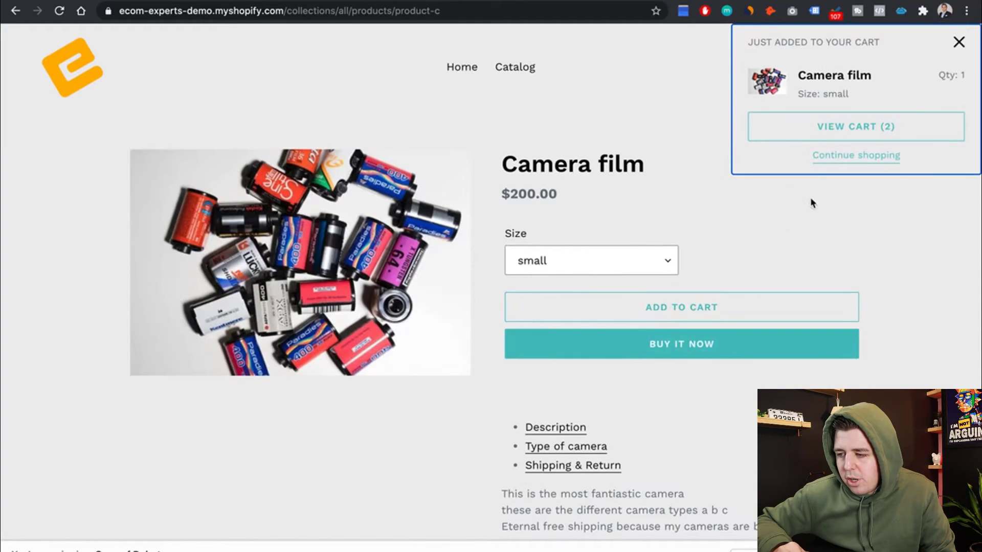
{"action": "mouse_move", "coordinate": [957, 43]}
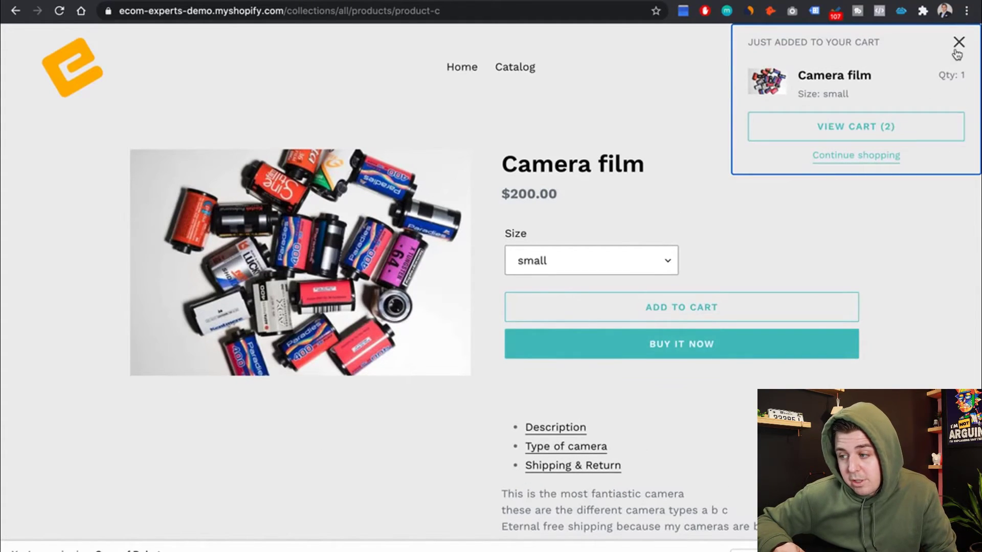
{"action": "left_click", "coordinate": [955, 43]}
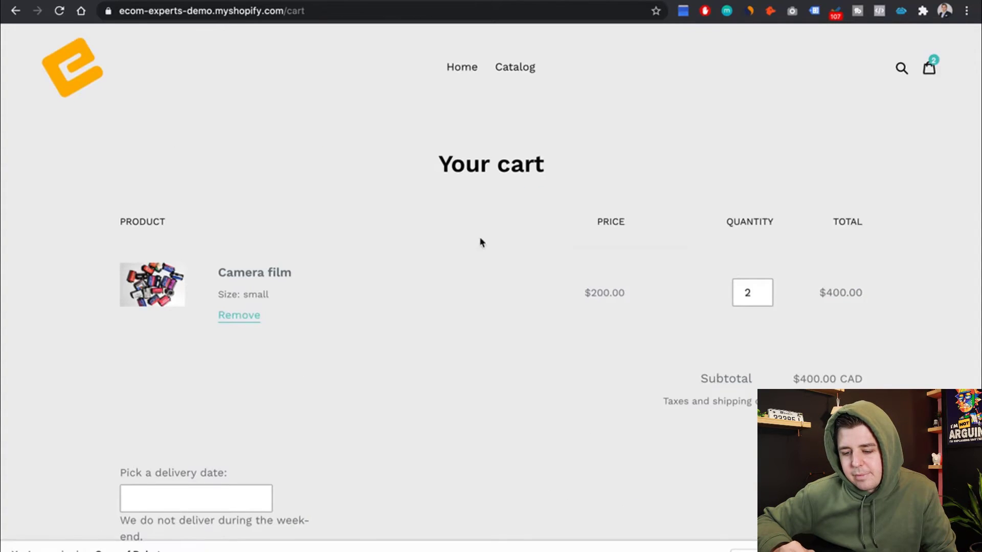
{"action": "scroll", "scroll_direction": "down", "scroll_amount": 3}
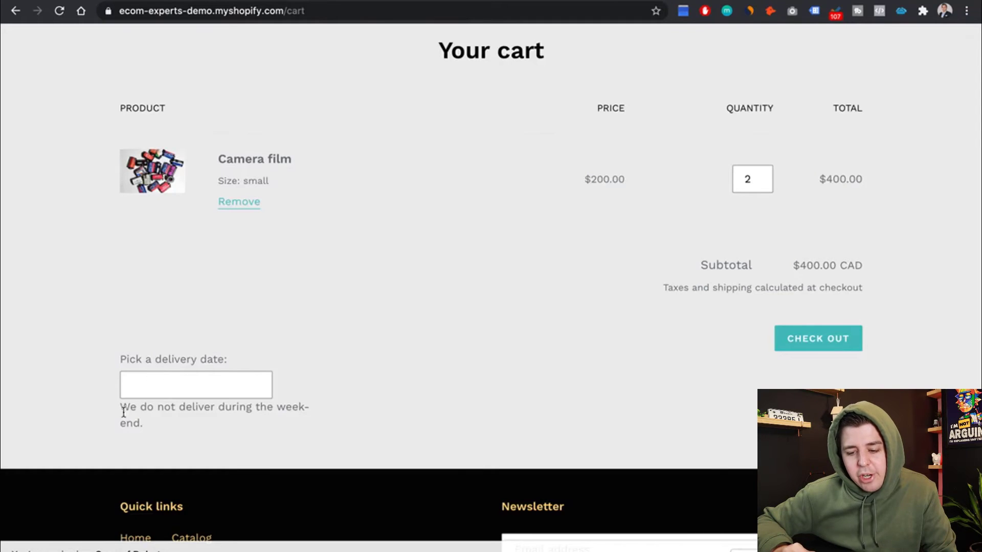
{"action": "left_click", "coordinate": [195, 384]}
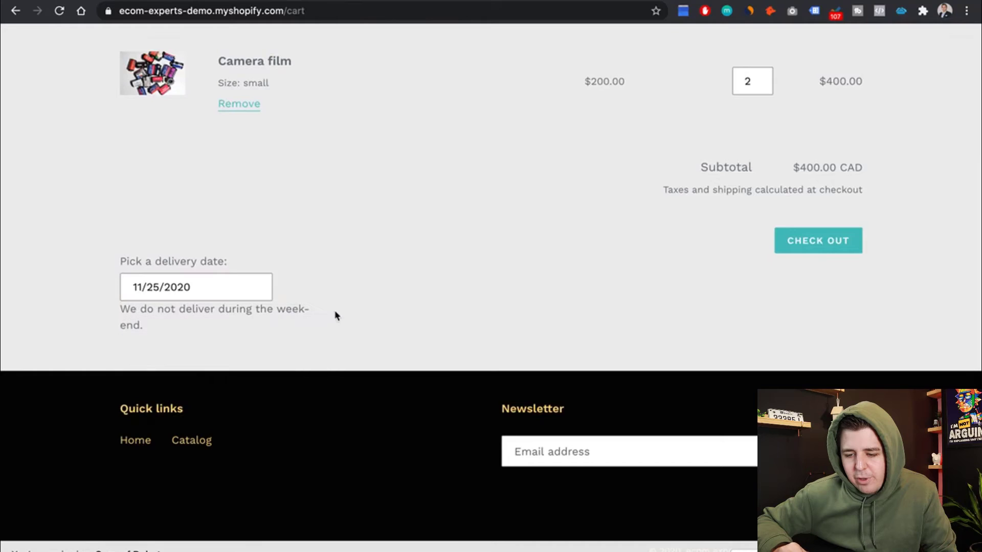
{"action": "mouse_move", "coordinate": [826, 259]}
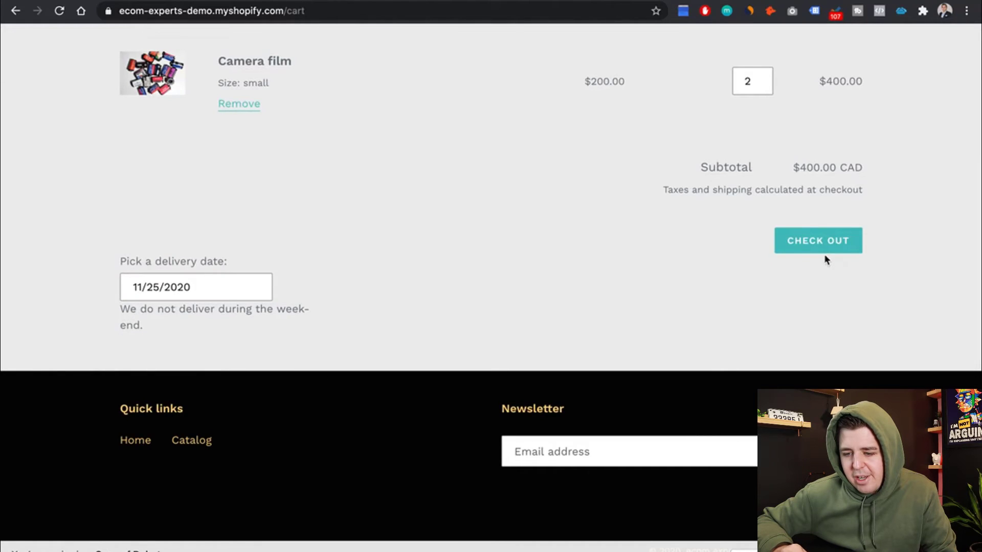
- Proceed to checkout, then return to the admin Themes page
{"action": "left_click", "coordinate": [818, 240]}
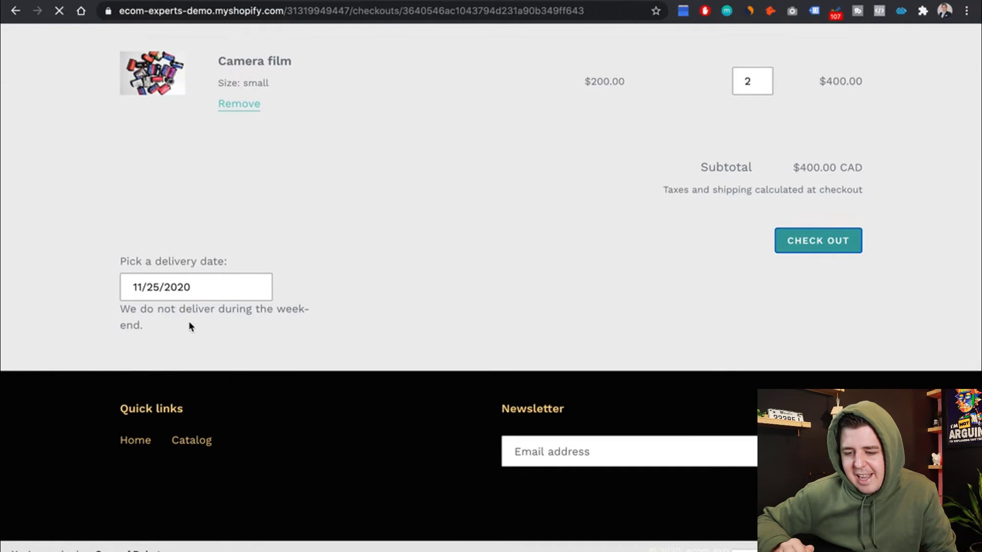
{"action": "mouse_move", "coordinate": [193, 322]}
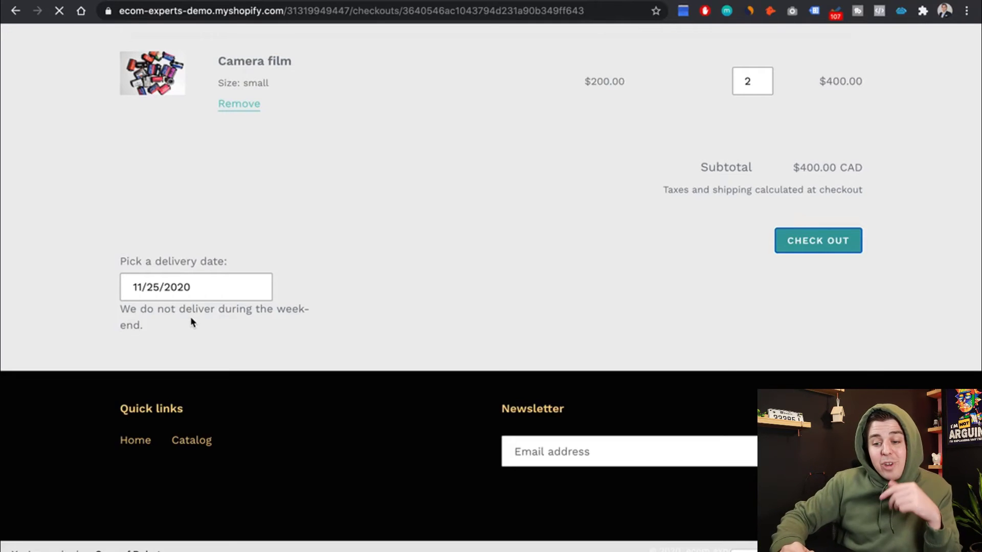
{"action": "left_click", "coordinate": [818, 241]}
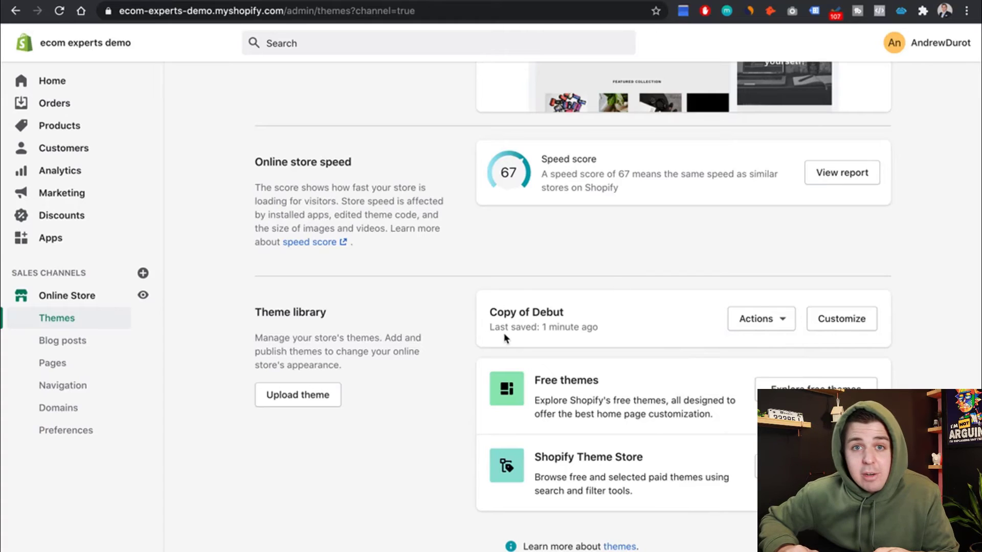
- Reopen Copy of Debut's code editor and the delivery-date snippet
{"action": "left_click", "coordinate": [760, 319]}
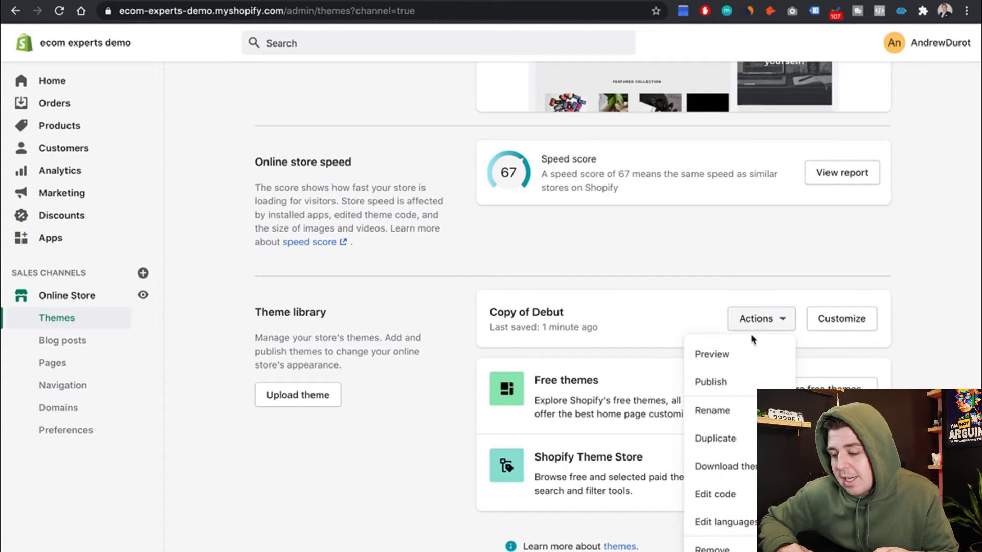
{"action": "mouse_move", "coordinate": [738, 376]}
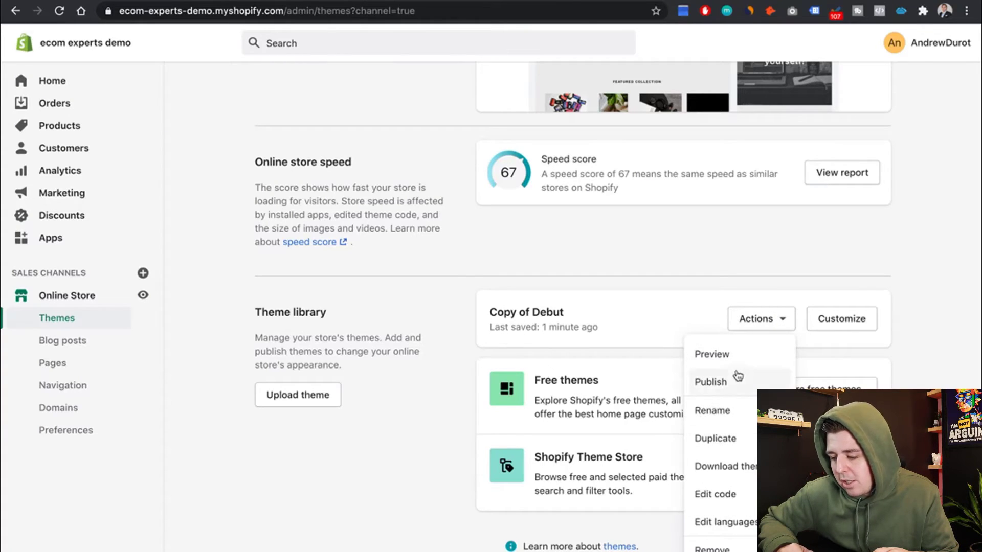
{"action": "left_click", "coordinate": [715, 494]}
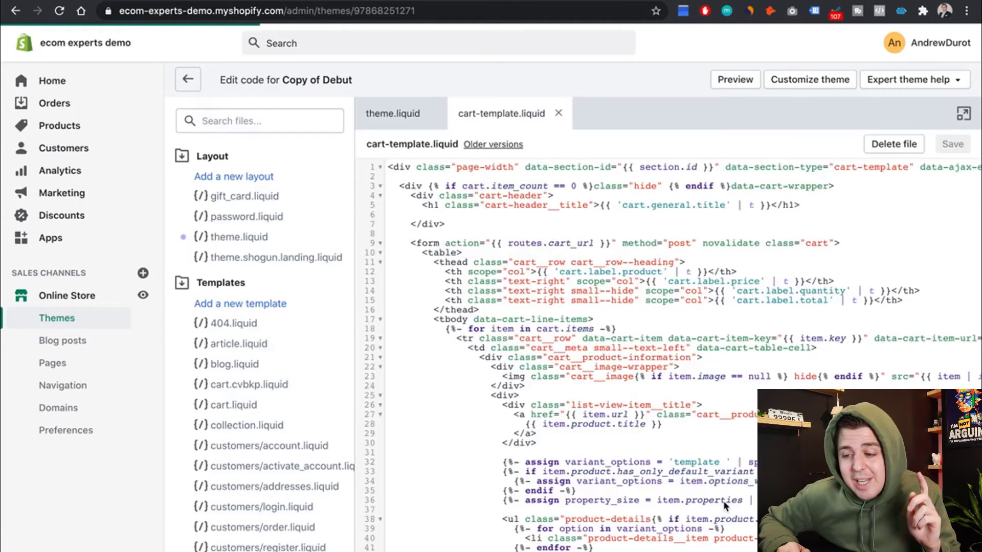
{"action": "mouse_move", "coordinate": [246, 390]}
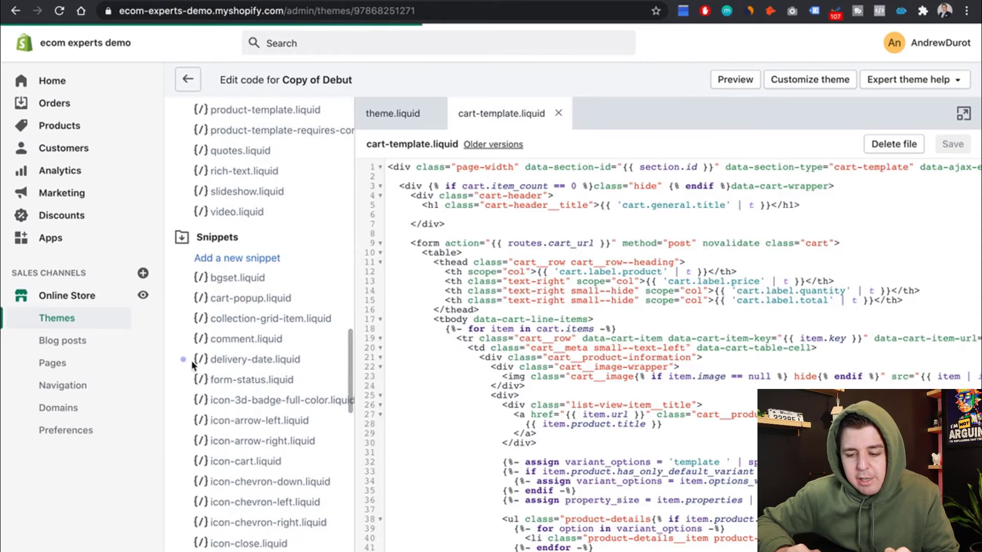
{"action": "mouse_move", "coordinate": [225, 367]}
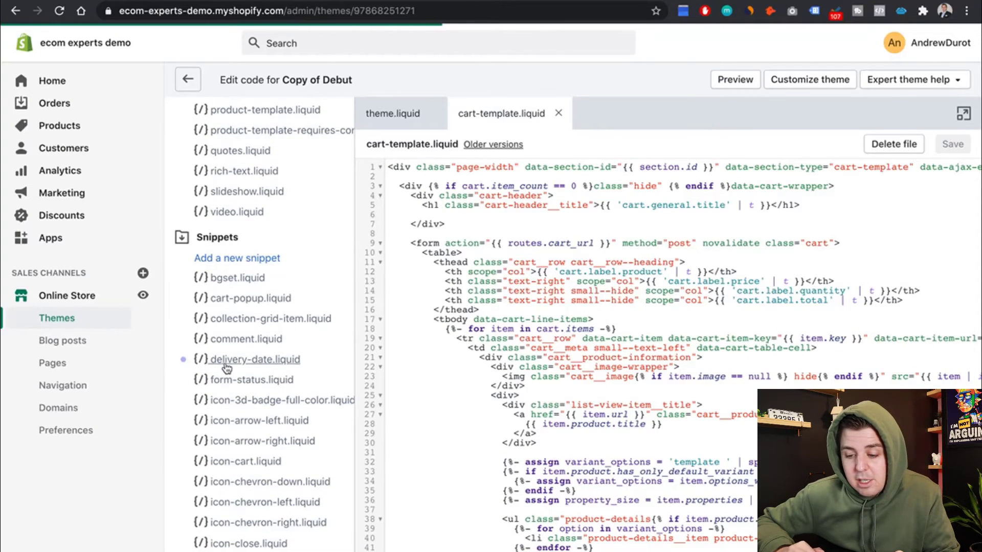
{"action": "left_click", "coordinate": [255, 360]}
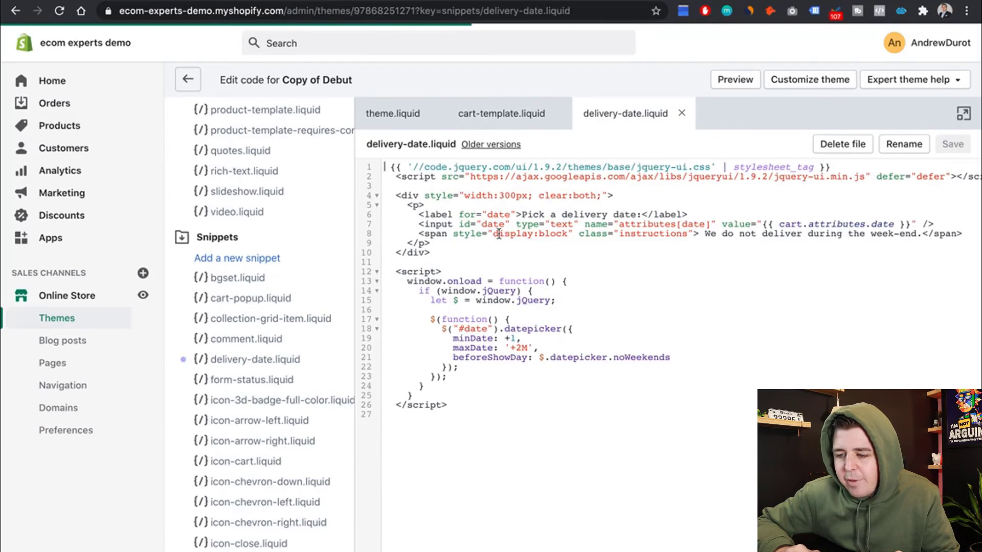
{"action": "scroll", "scroll_direction": "right", "scroll_amount": 3}
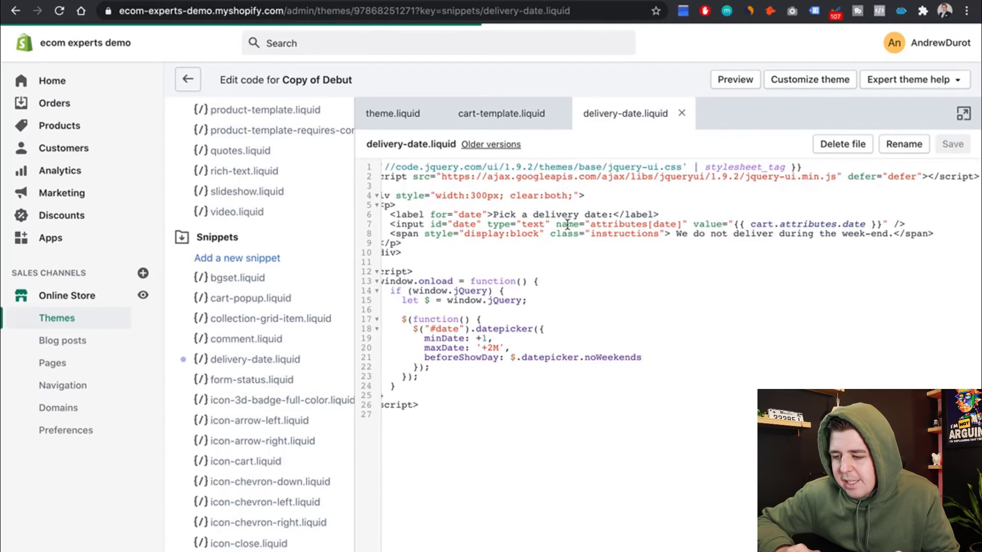
{"action": "mouse_move", "coordinate": [726, 229]}
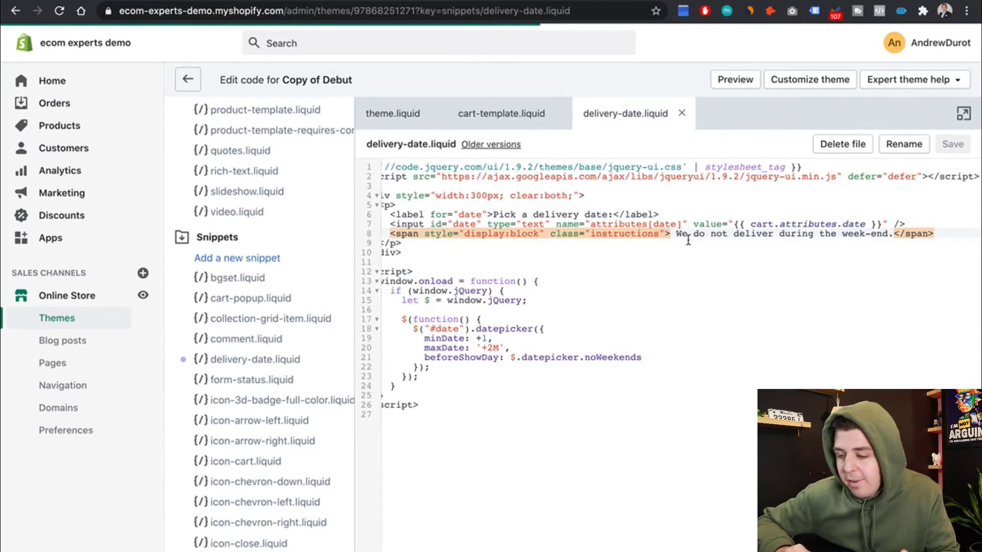
- Replace the weekend delivery notice with 'Write whatever you want here' and save the snippet
{"action": "left_click", "coordinate": [677, 234]}
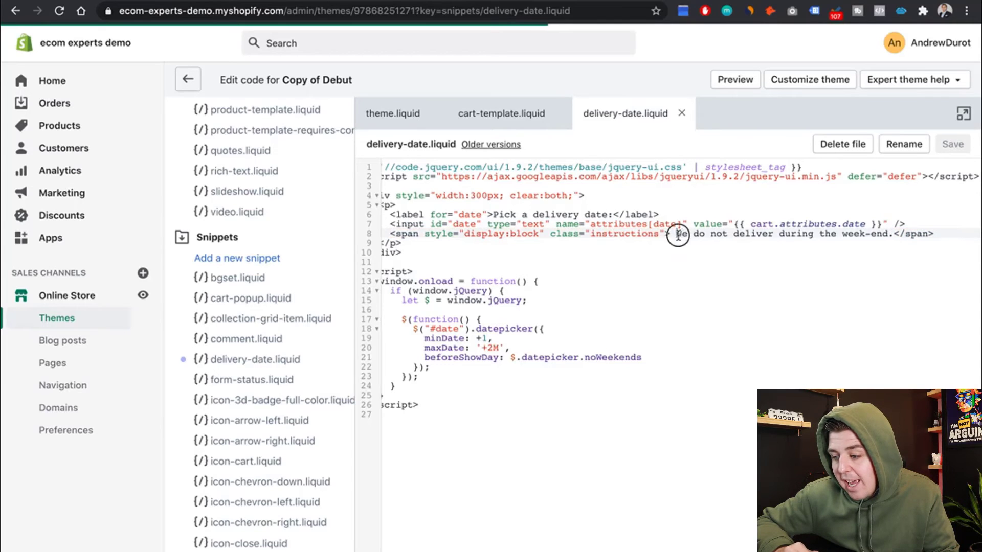
{"action": "left_click_drag", "start_coordinate": [676, 233], "coordinate": [892, 233]}
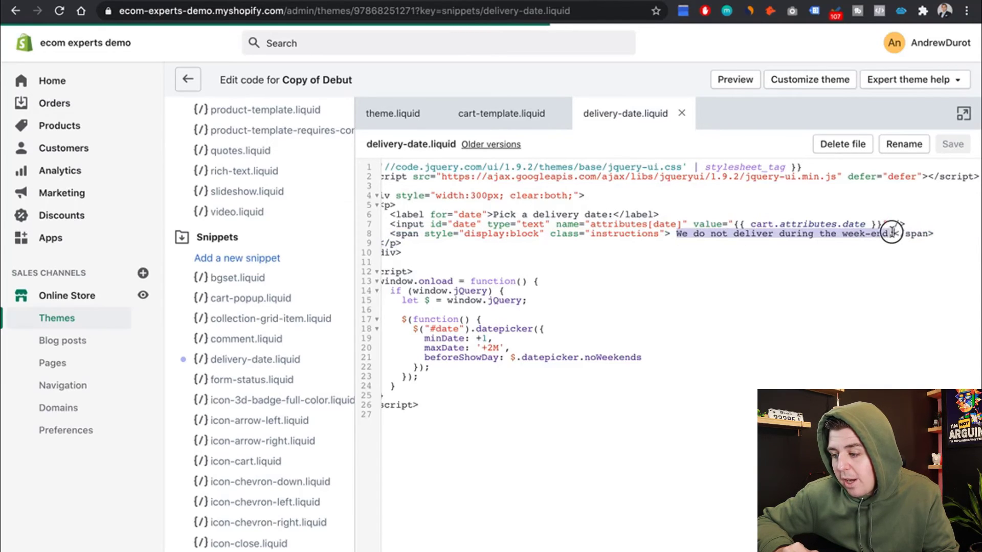
{"action": "type", "text": "Write"}
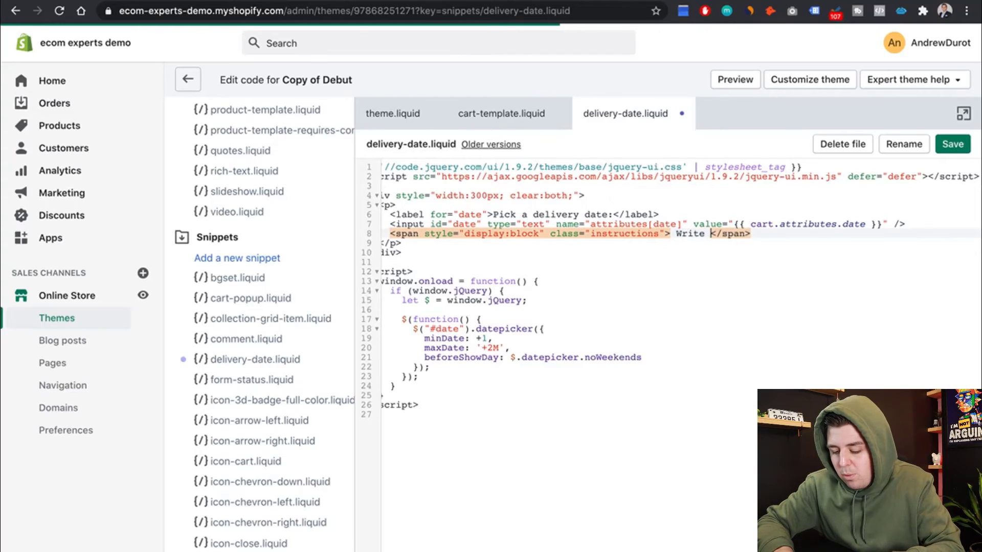
{"action": "type", "text": "hatever you w"}
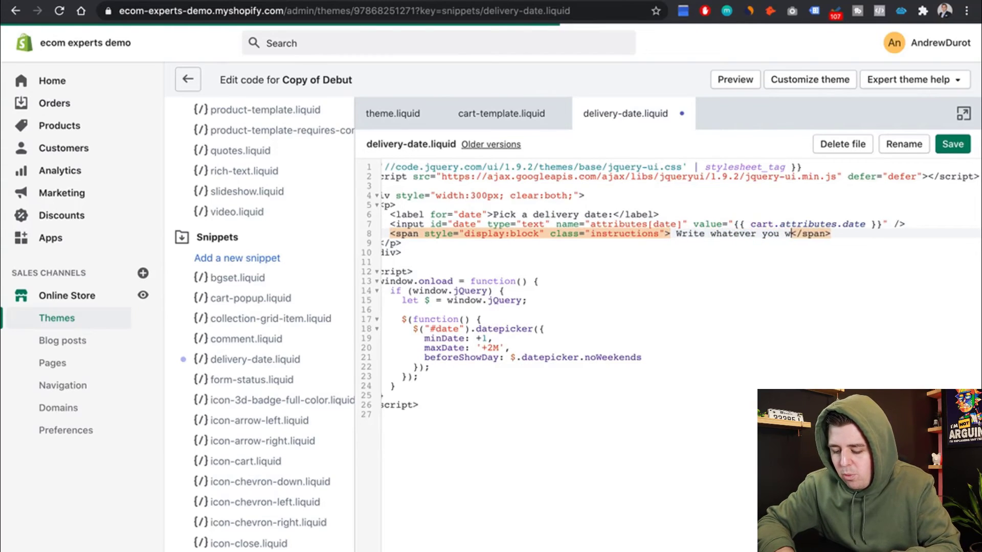
{"action": "type", "text": "ant here."}
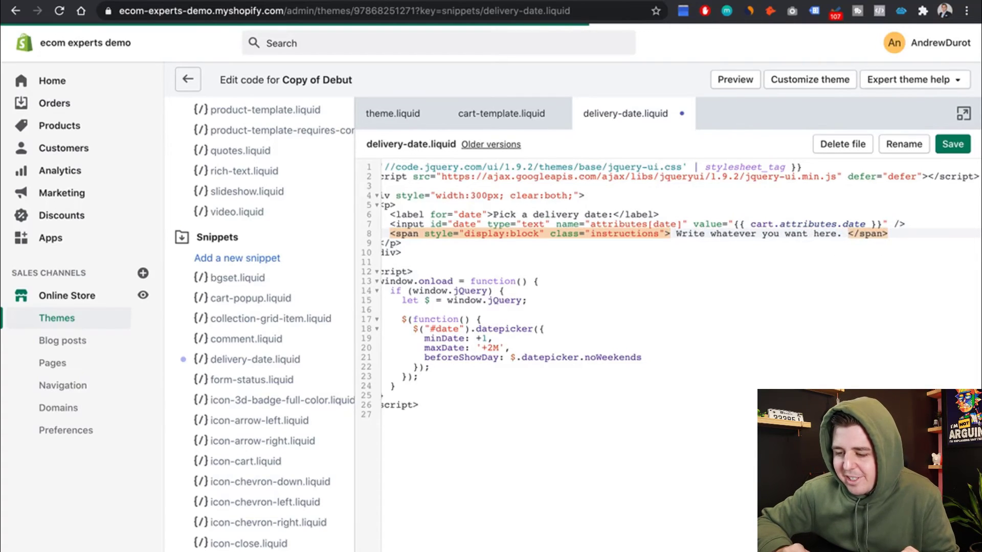
{"action": "mouse_move", "coordinate": [819, 241]}
{"action": "type", "text": "pick up date !"}
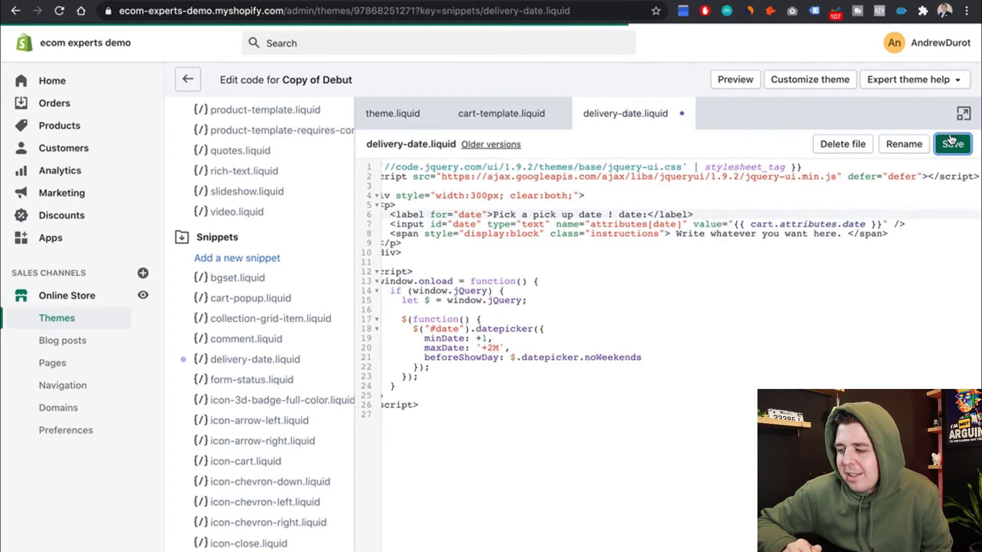
{"action": "left_click", "coordinate": [953, 143]}
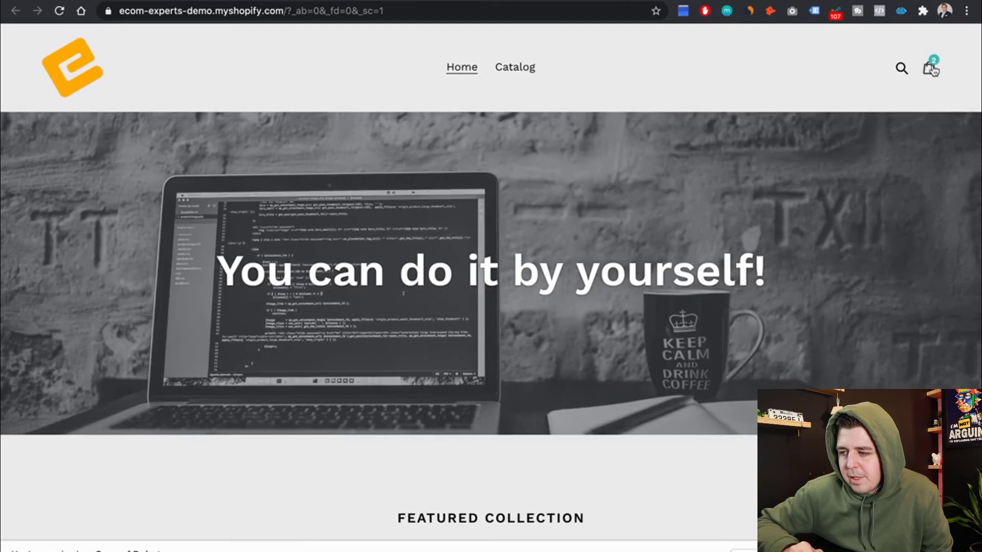
- View the storefront cart and show the November 2020 pickup calendar with weekends greyed out
{"action": "left_click", "coordinate": [931, 70]}
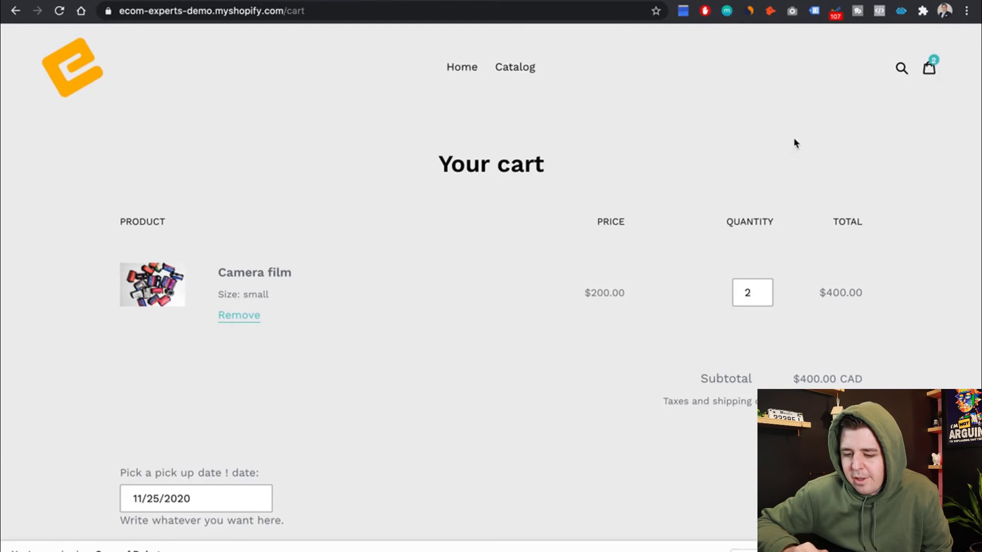
{"action": "mouse_move", "coordinate": [183, 483]}
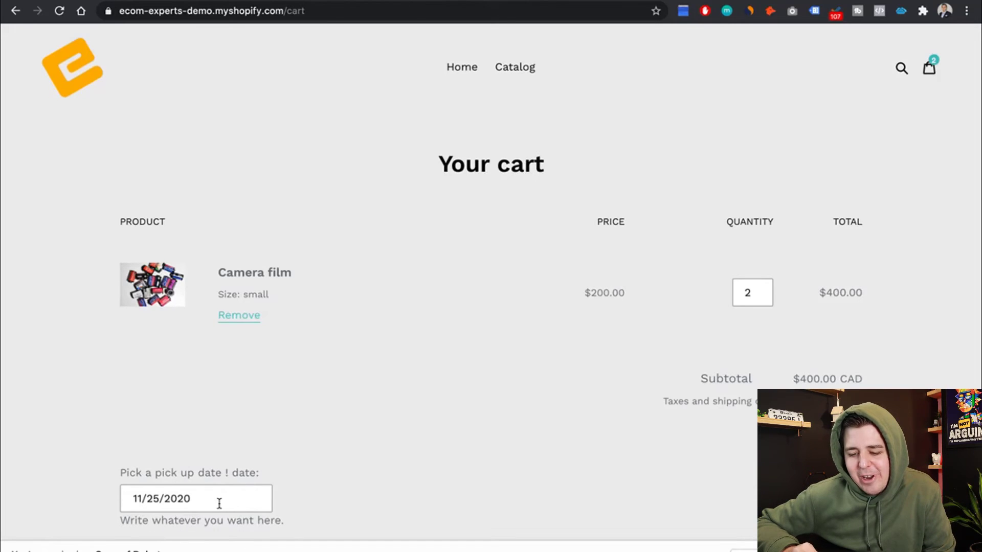
{"action": "left_click", "coordinate": [196, 499]}
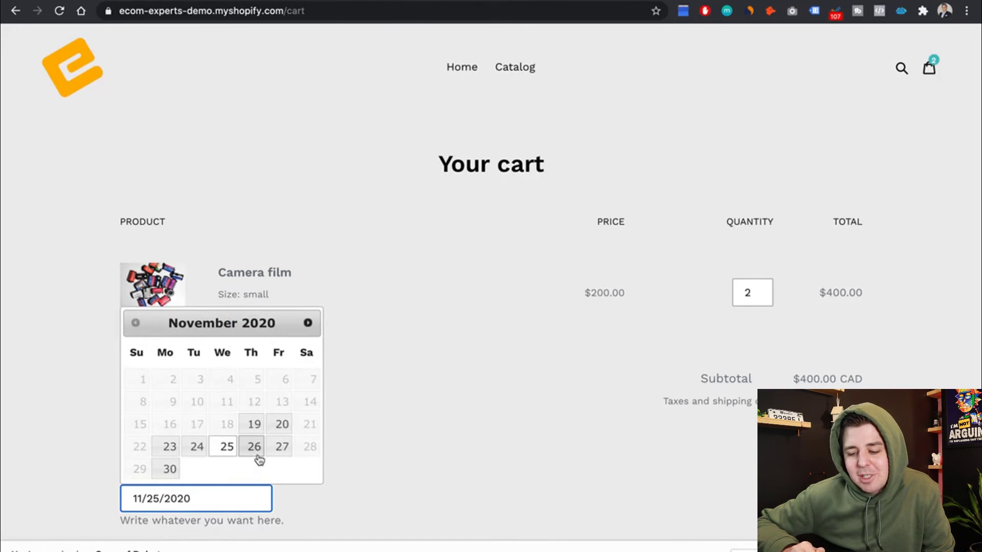
{"action": "mouse_move", "coordinate": [335, 436]}
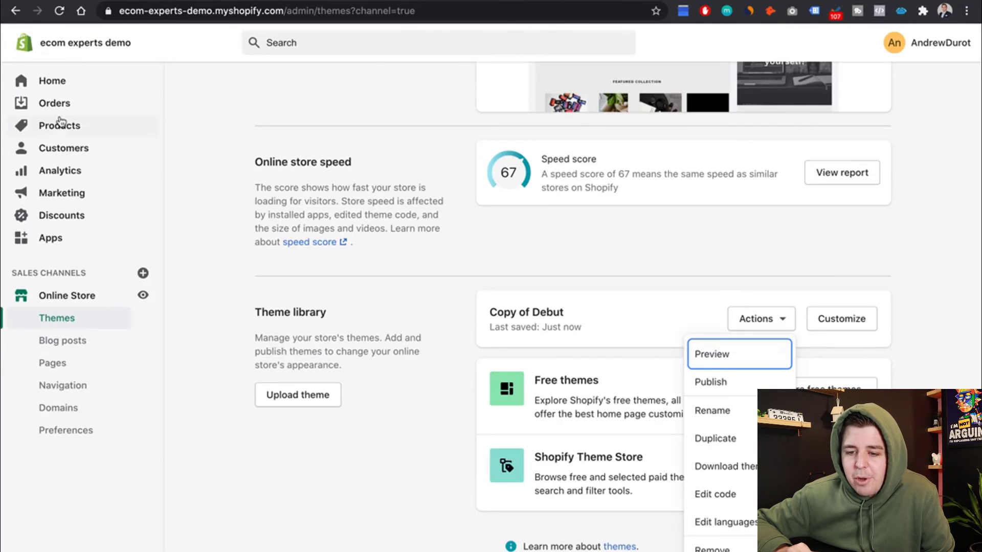
- Check the empty admin orders list before returning to the cart's pickup calendar
{"action": "left_click", "coordinate": [54, 102]}
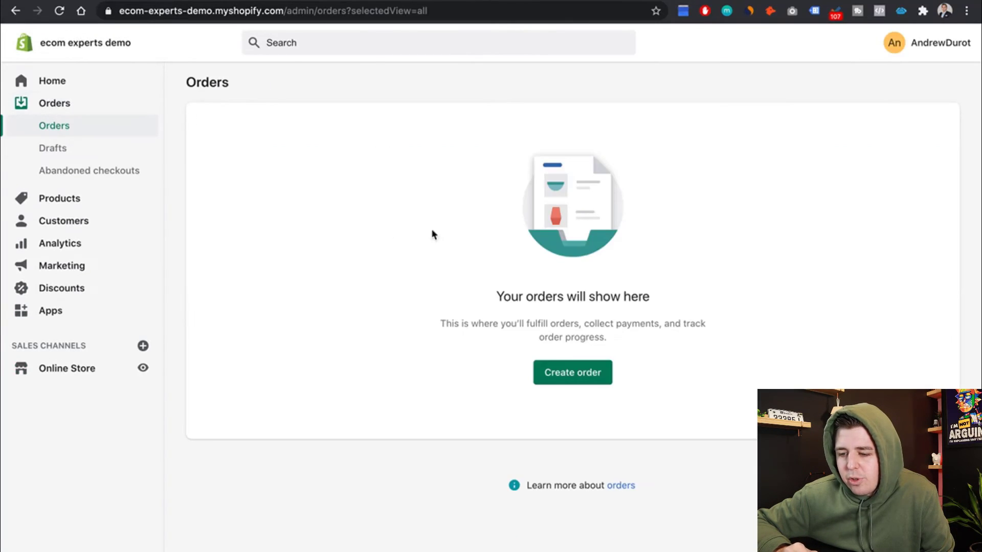
{"action": "mouse_move", "coordinate": [369, 192]}
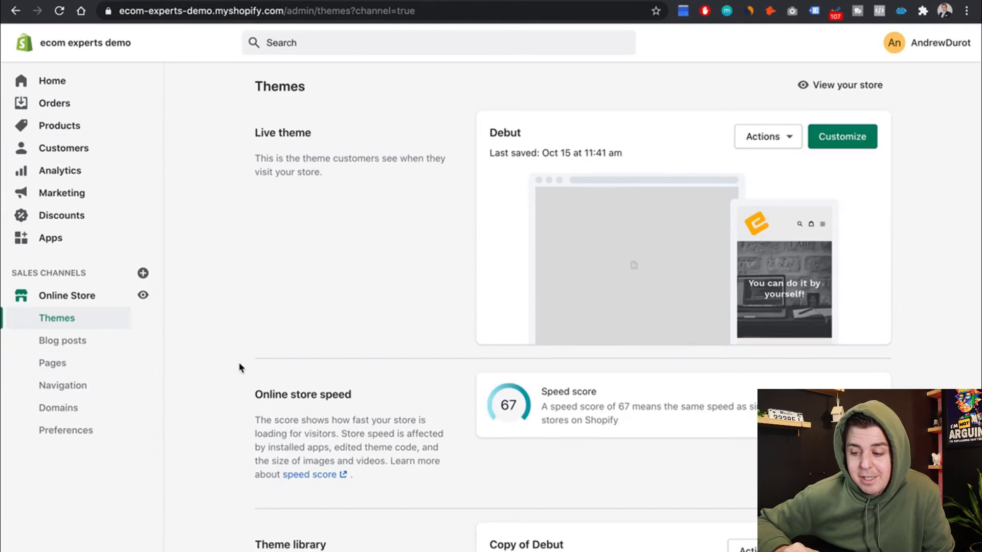
{"action": "scroll", "scroll_direction": "down", "scroll_amount": 3}
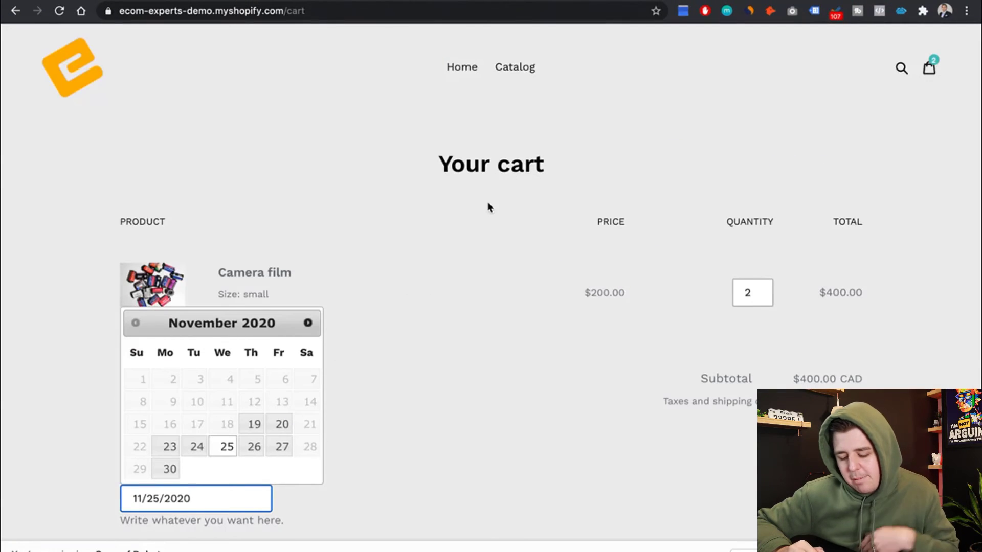
- Inspect the cart page and switch DevTools to mobile device emulation
{"action": "right_click", "coordinate": [488, 206]}
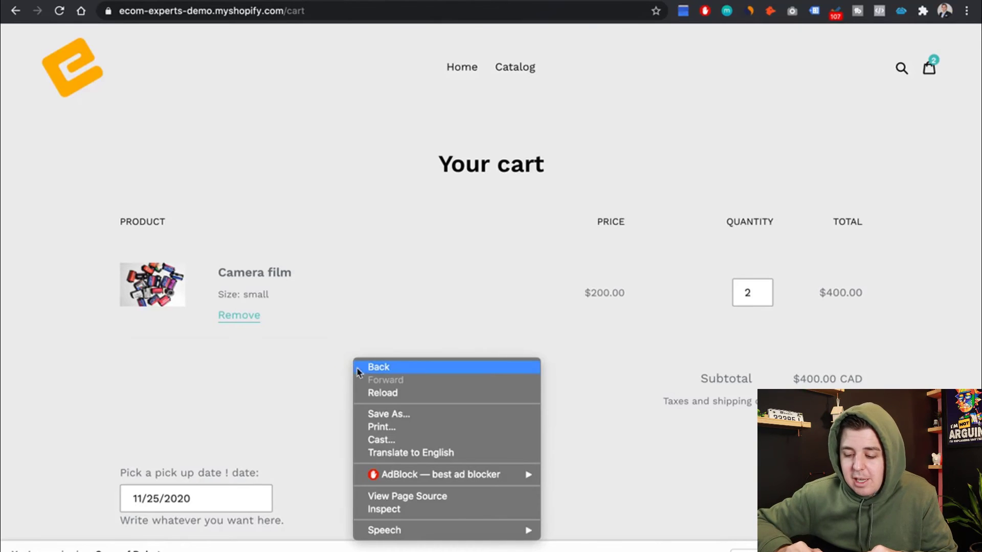
{"action": "mouse_move", "coordinate": [394, 491]}
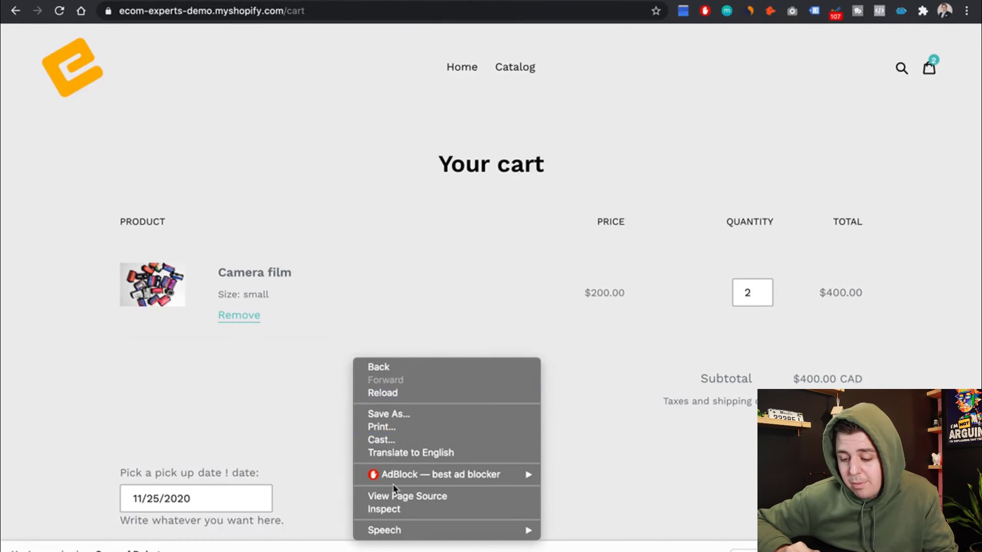
{"action": "left_click", "coordinate": [628, 398]}
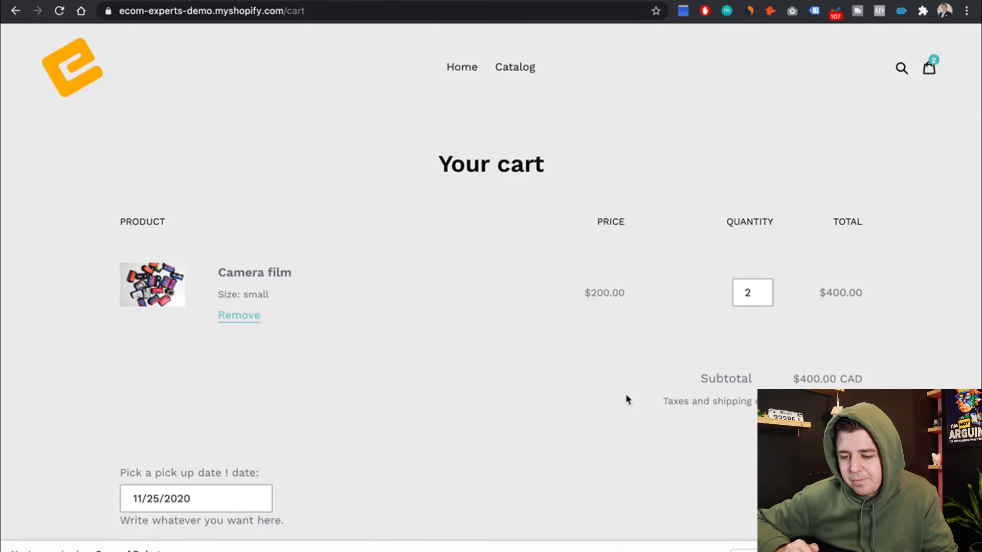
{"action": "key", "text": "F12"}
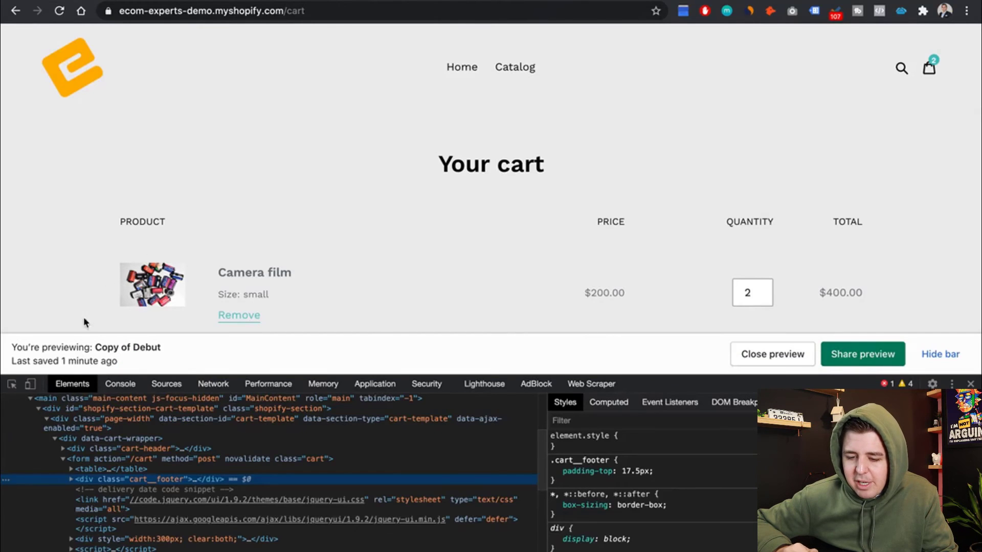
{"action": "mouse_move", "coordinate": [35, 386]}
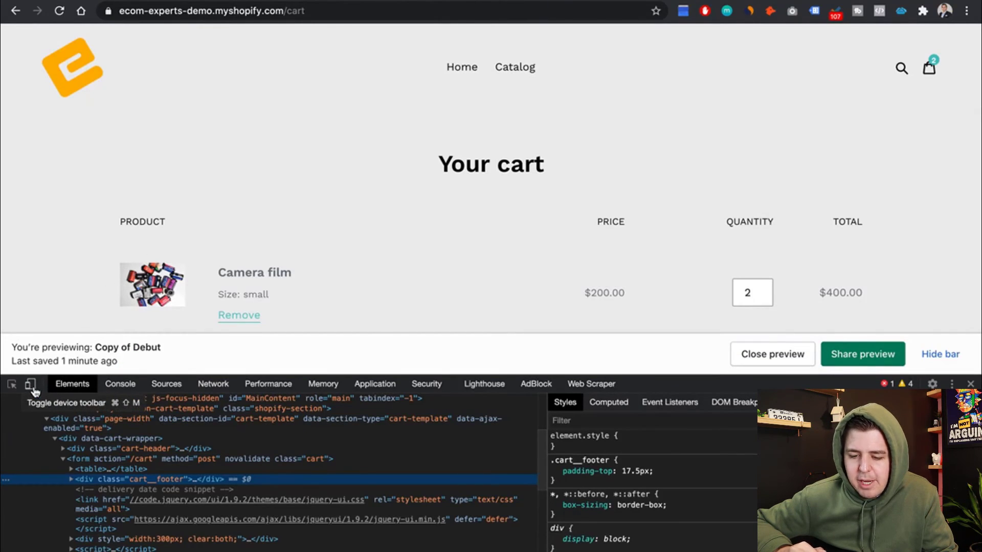
{"action": "left_click", "coordinate": [32, 387]}
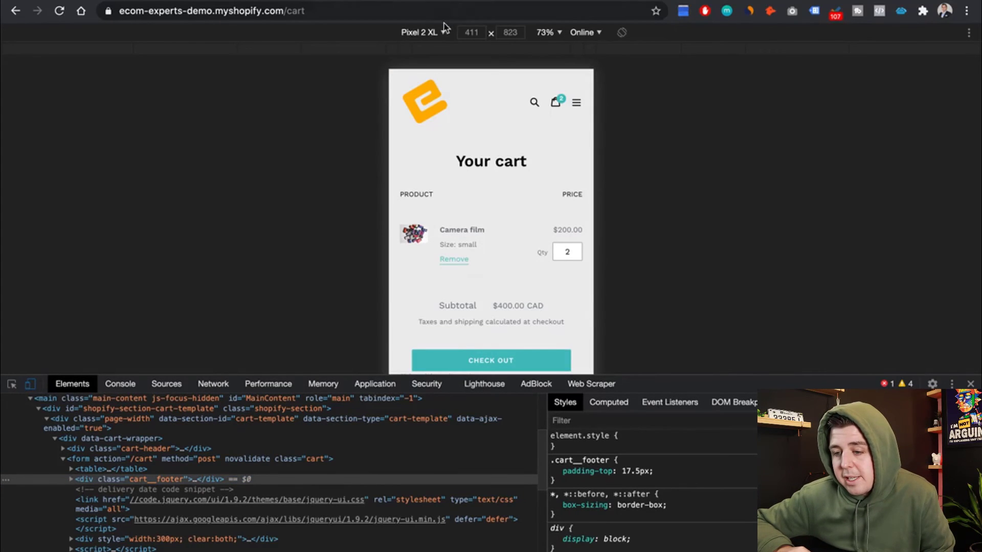
- Emulate iPhone 6/7/8 Plus, choose 11/26/2020 as pickup date, then try another device size
{"action": "left_click", "coordinate": [419, 31]}
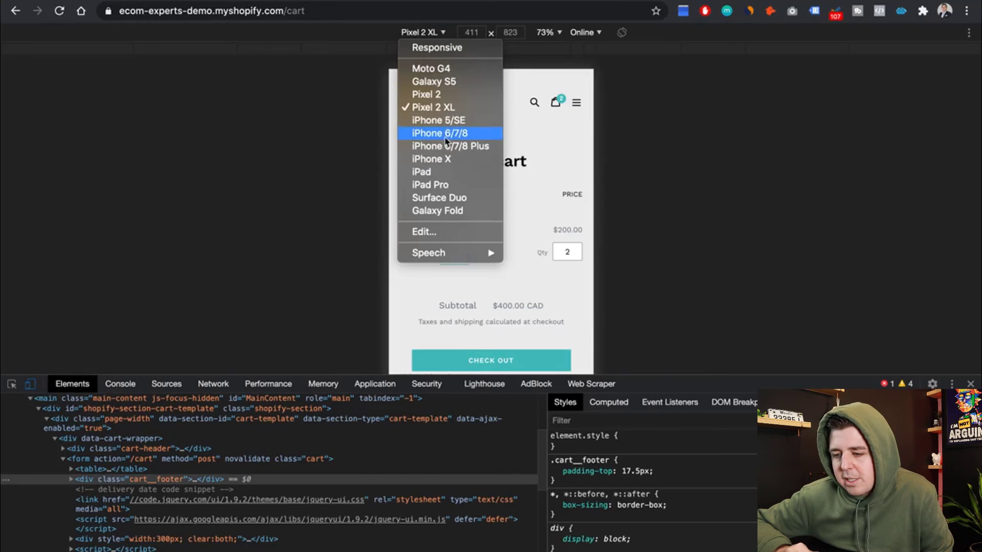
{"action": "left_click", "coordinate": [448, 146]}
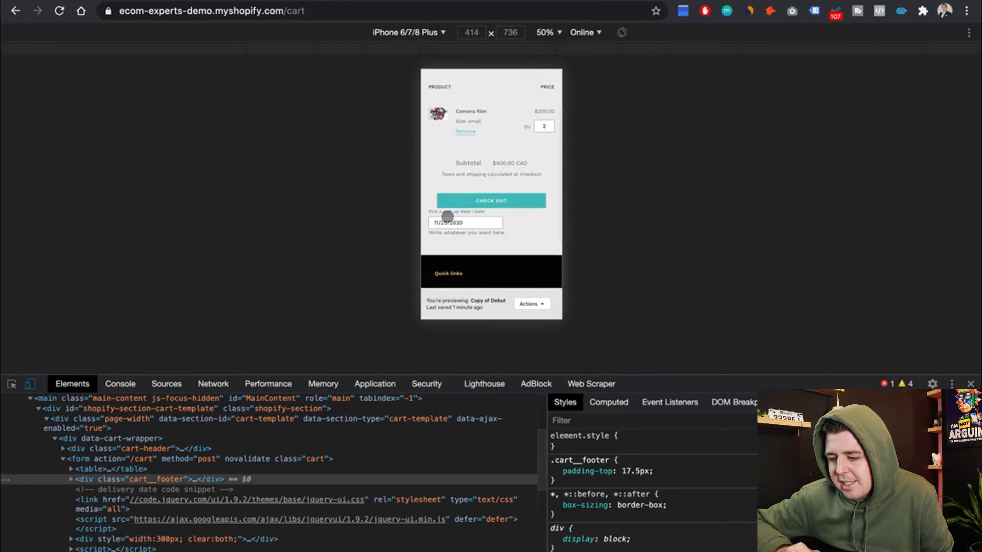
{"action": "left_click", "coordinate": [464, 222]}
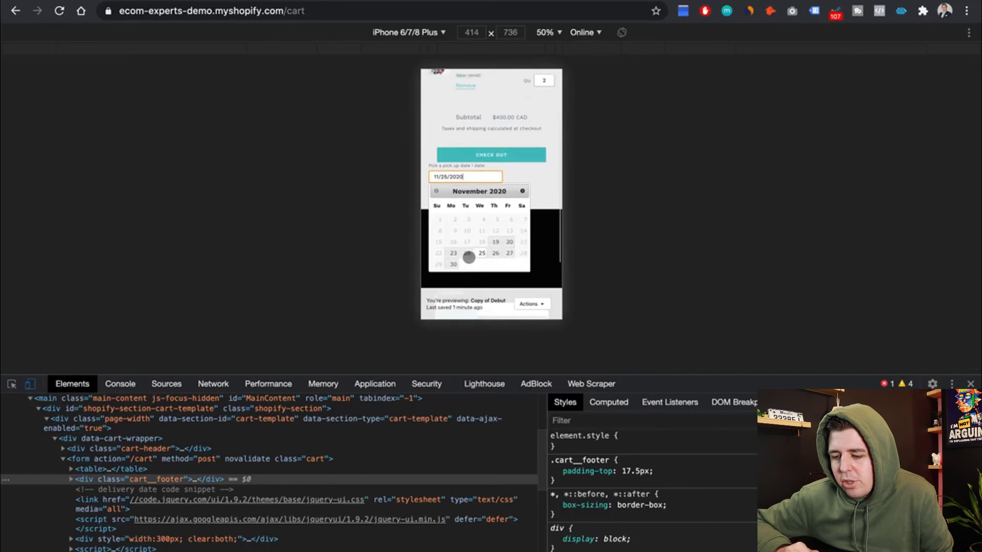
{"action": "left_click", "coordinate": [496, 253]}
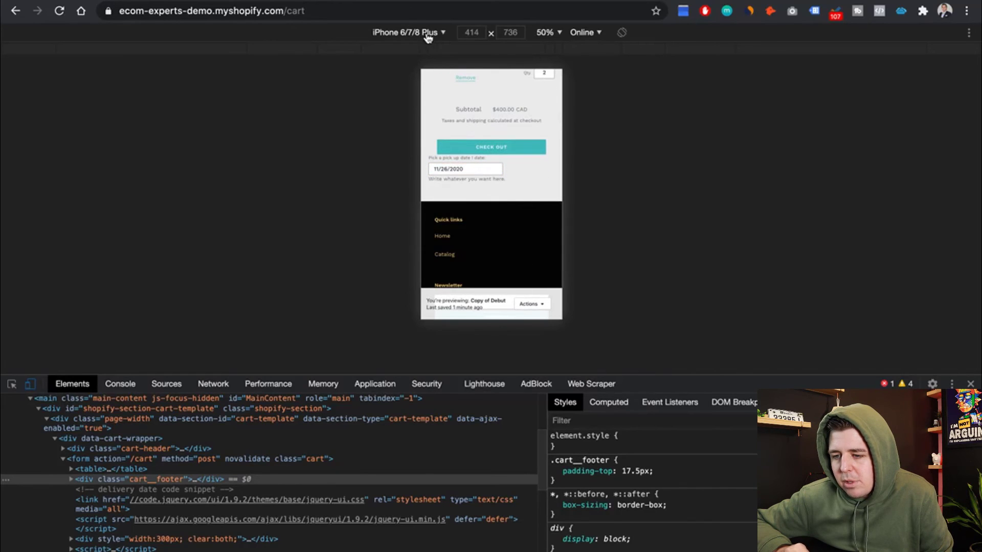
{"action": "left_click", "coordinate": [413, 31]}
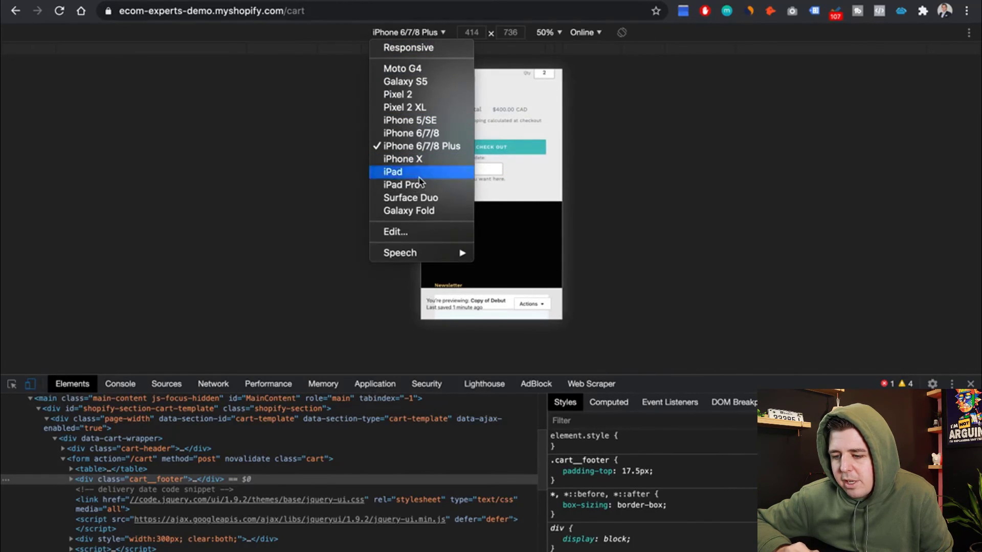
{"action": "left_click", "coordinate": [392, 172]}
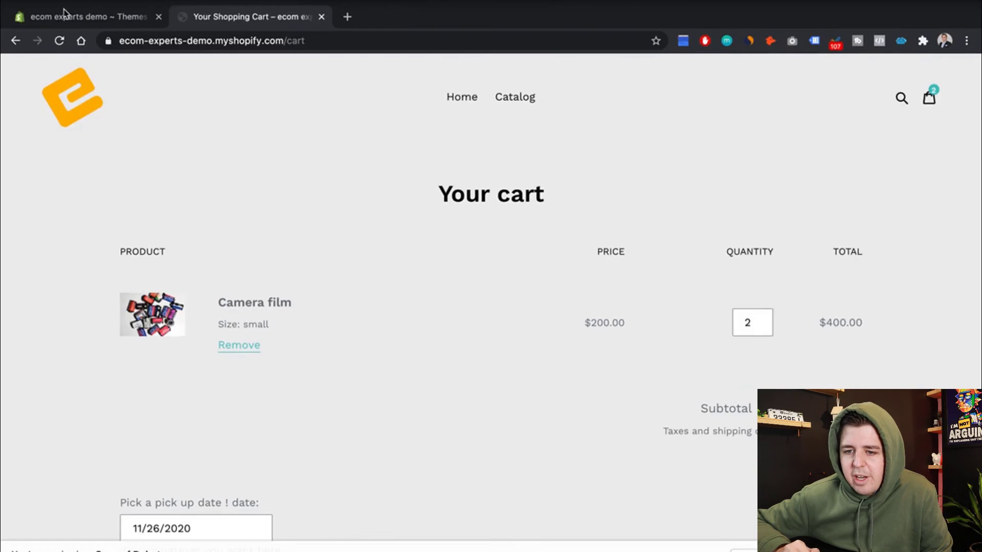
- Publish the Copy of Debut theme from its Actions menu and confirm it as live
{"action": "left_click", "coordinate": [82, 16]}
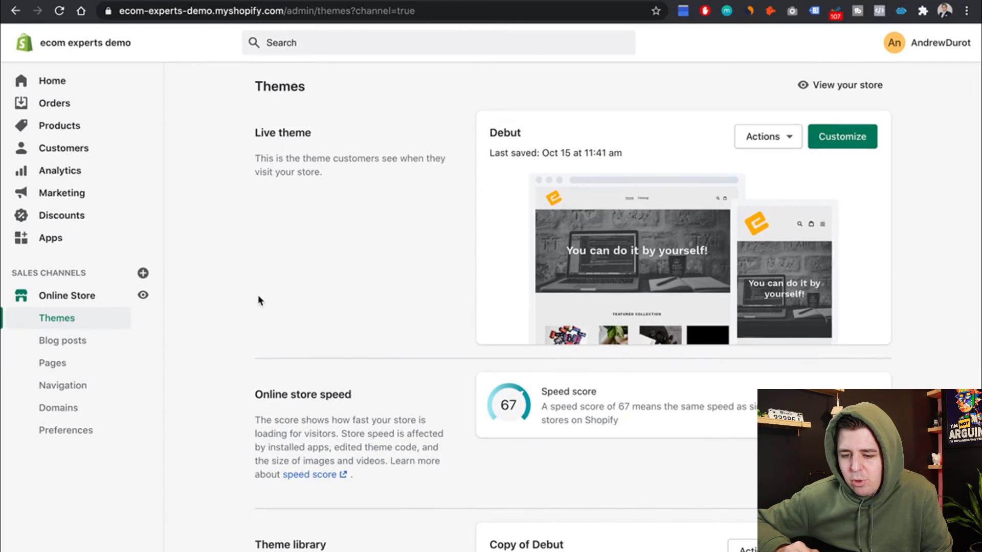
{"action": "scroll", "scroll_direction": "down", "scroll_amount": 3}
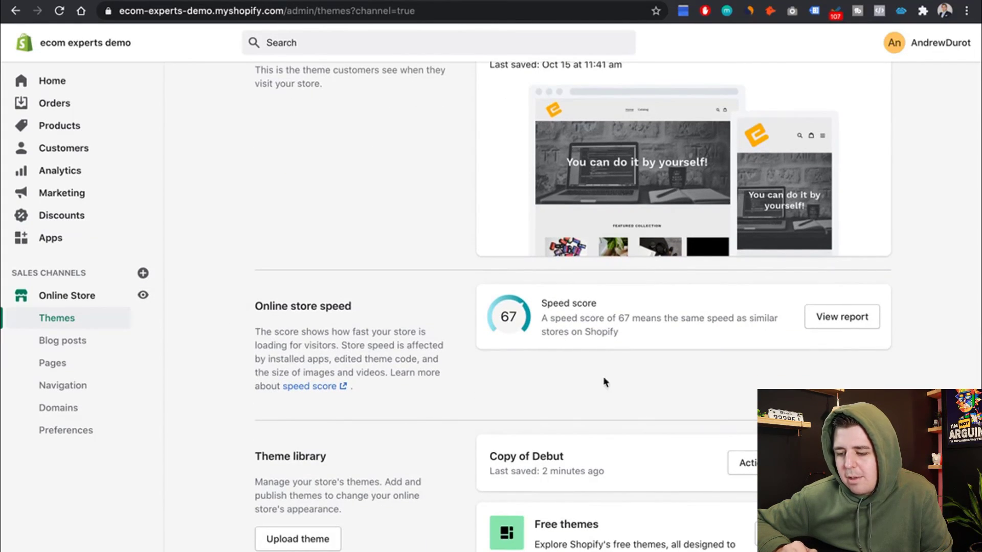
{"action": "left_click", "coordinate": [749, 463]}
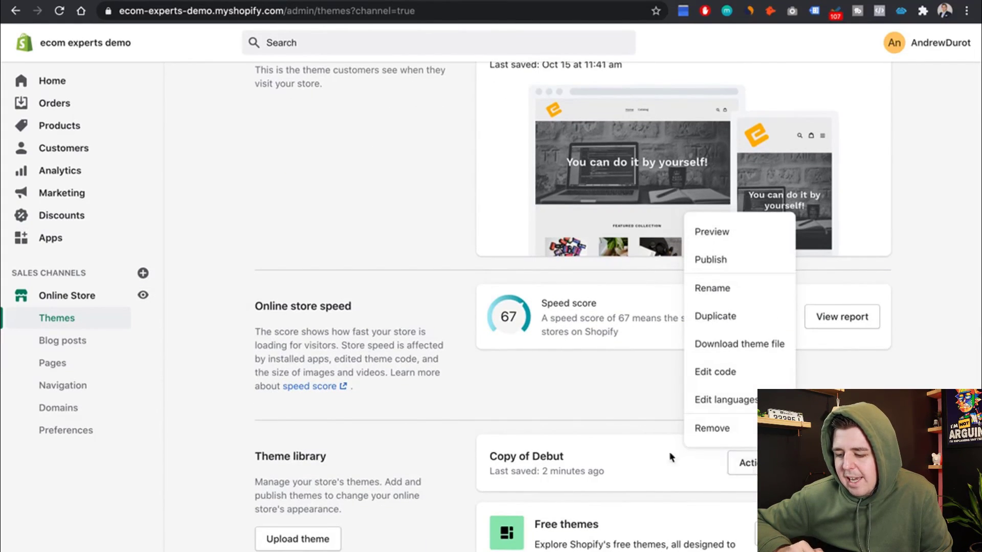
{"action": "mouse_move", "coordinate": [740, 265]}
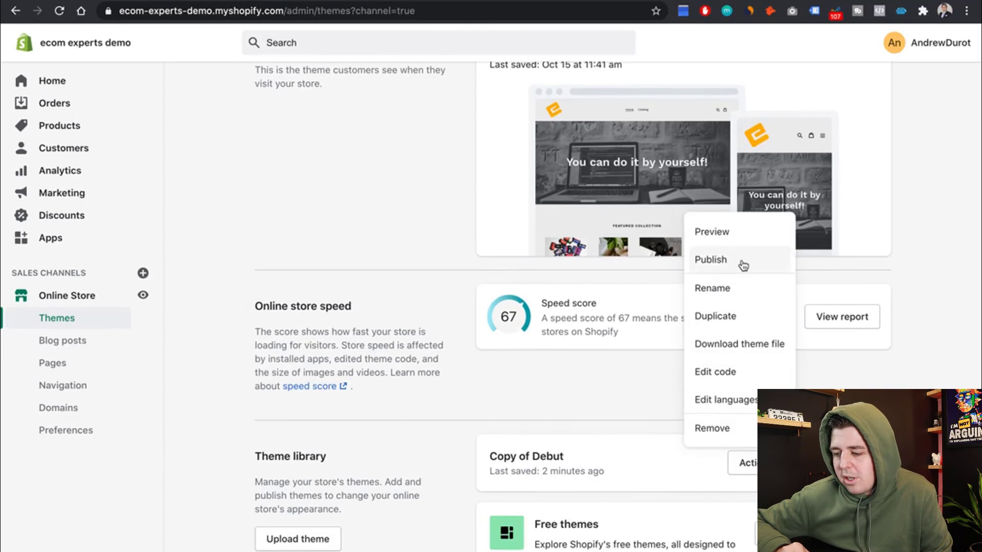
{"action": "left_click", "coordinate": [710, 260]}
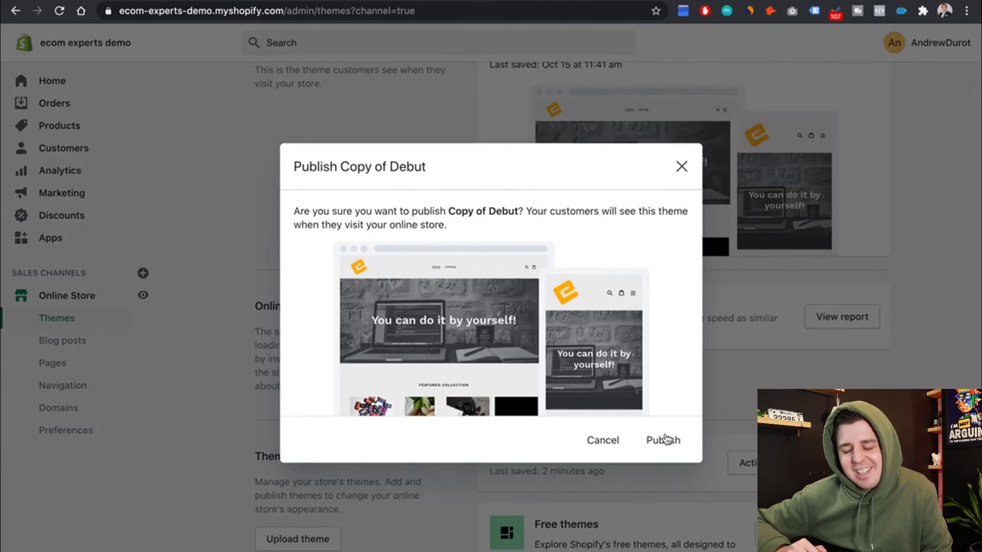
{"action": "left_click", "coordinate": [662, 440]}
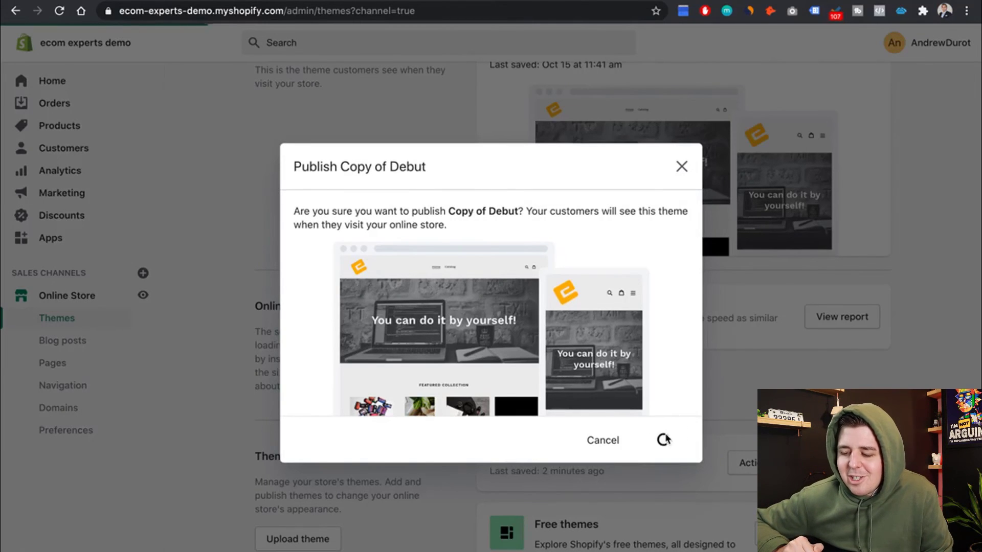